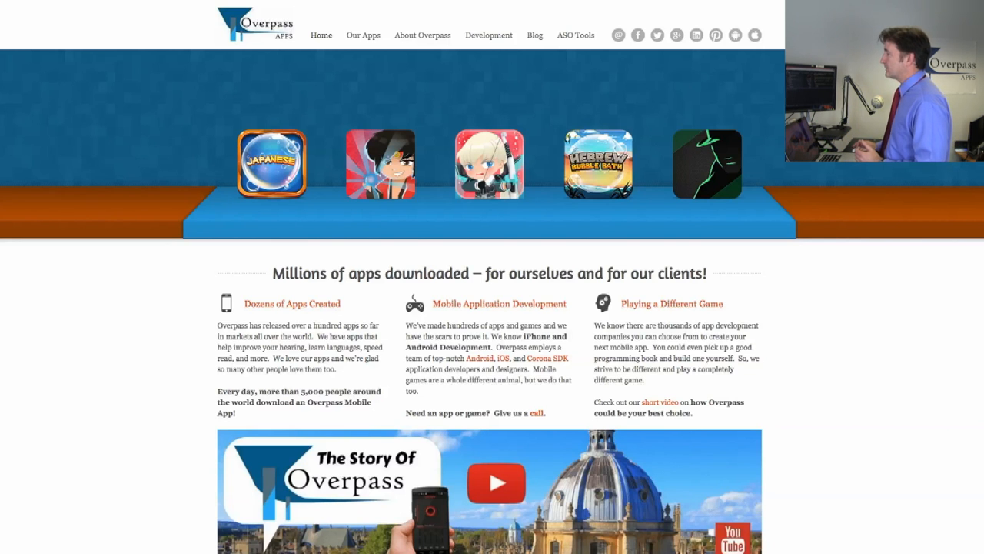
- Browse the ASO Tools page and select iTunes as the app store
{"action": "scroll", "scroll_direction": "down", "scroll_amount": 3}
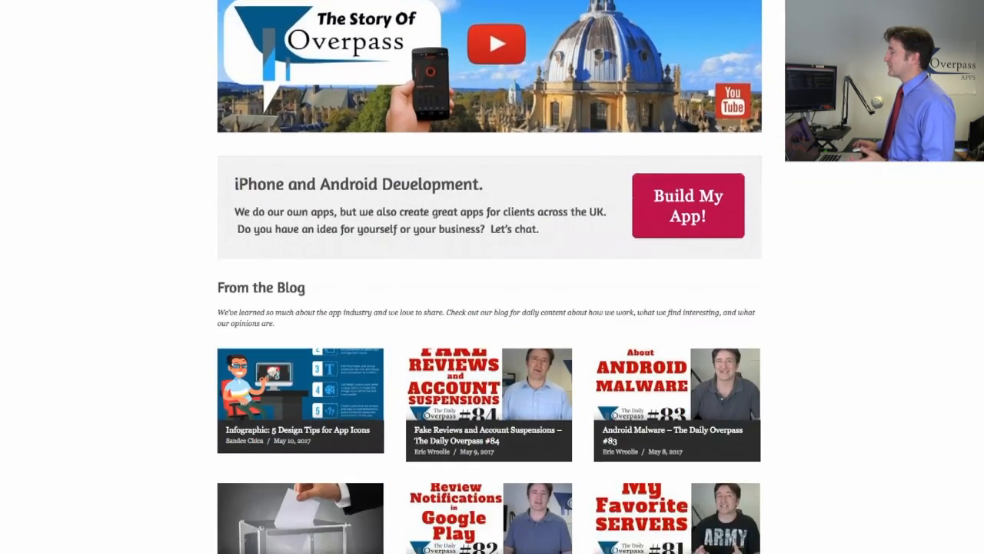
{"action": "scroll", "scroll_direction": "down", "scroll_amount": 3}
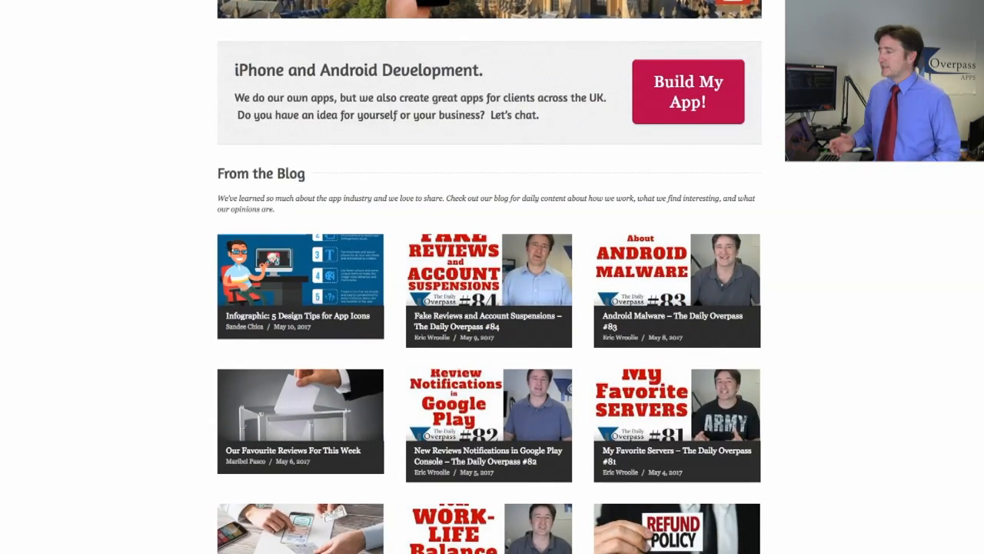
{"action": "scroll", "scroll_direction": "down", "scroll_amount": 3}
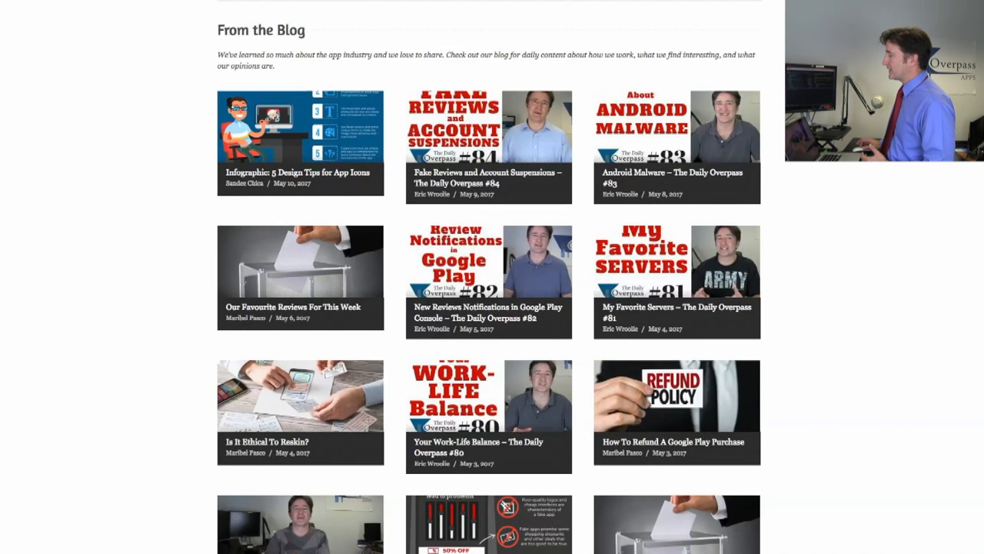
{"action": "scroll", "scroll_direction": "down", "scroll_amount": 3}
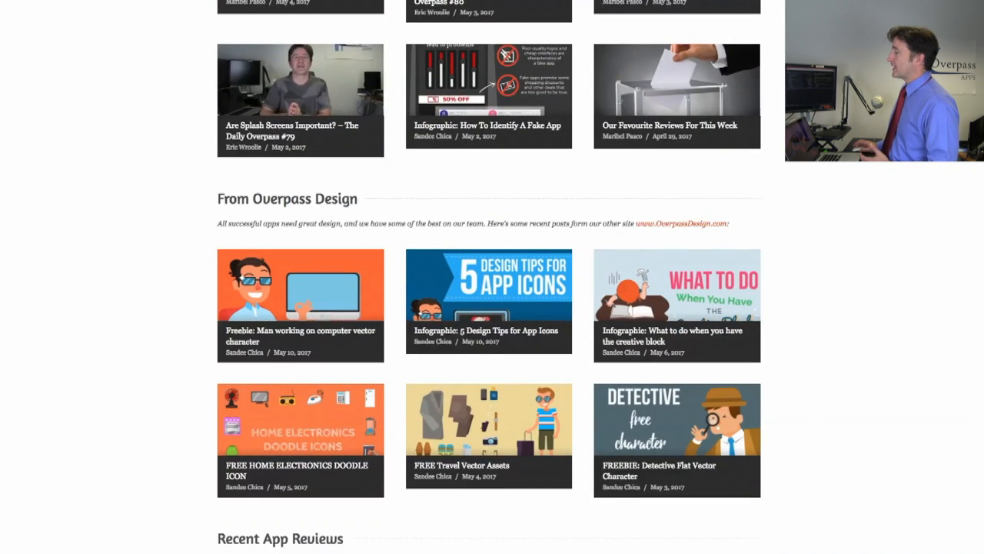
{"action": "scroll", "scroll_direction": "down", "scroll_amount": 3}
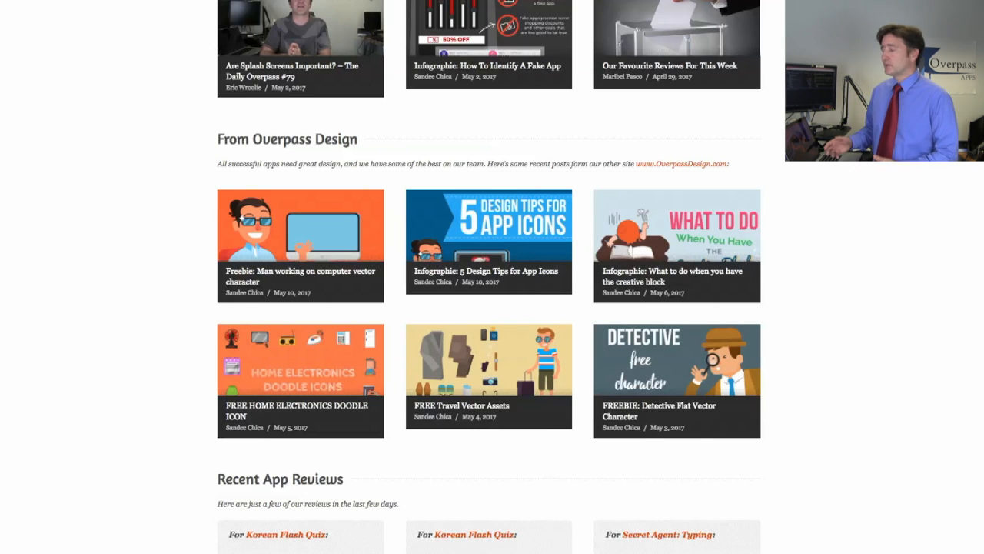
{"action": "scroll", "scroll_direction": "down", "scroll_amount": 3}
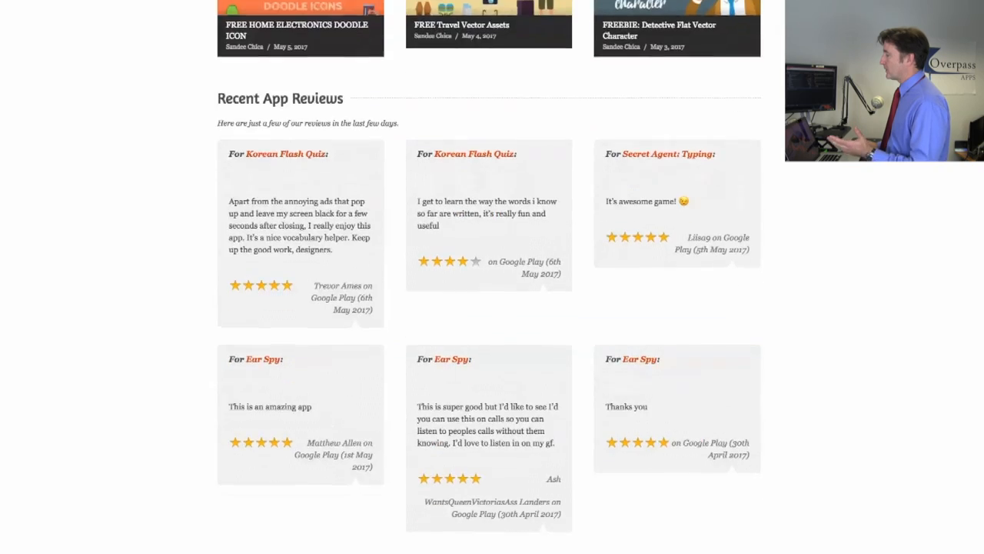
{"action": "scroll", "scroll_direction": "up", "scroll_amount": 3}
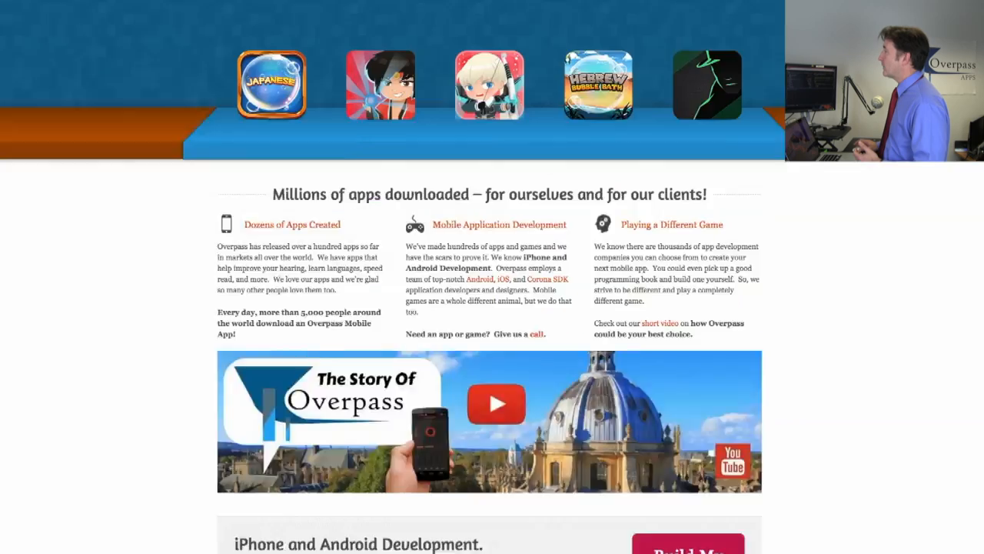
{"action": "scroll", "scroll_direction": "up", "scroll_amount": 3}
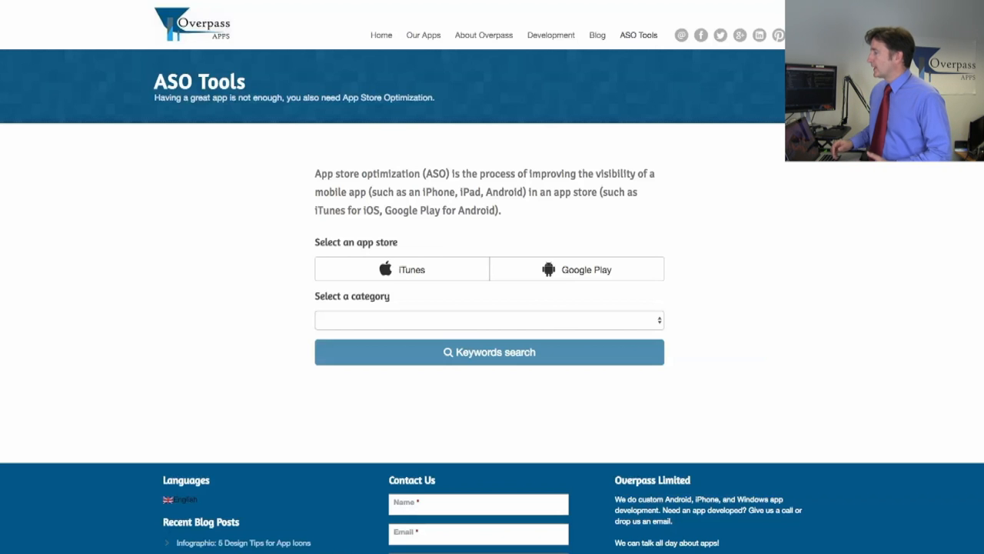
{"action": "left_click", "coordinate": [401, 269]}
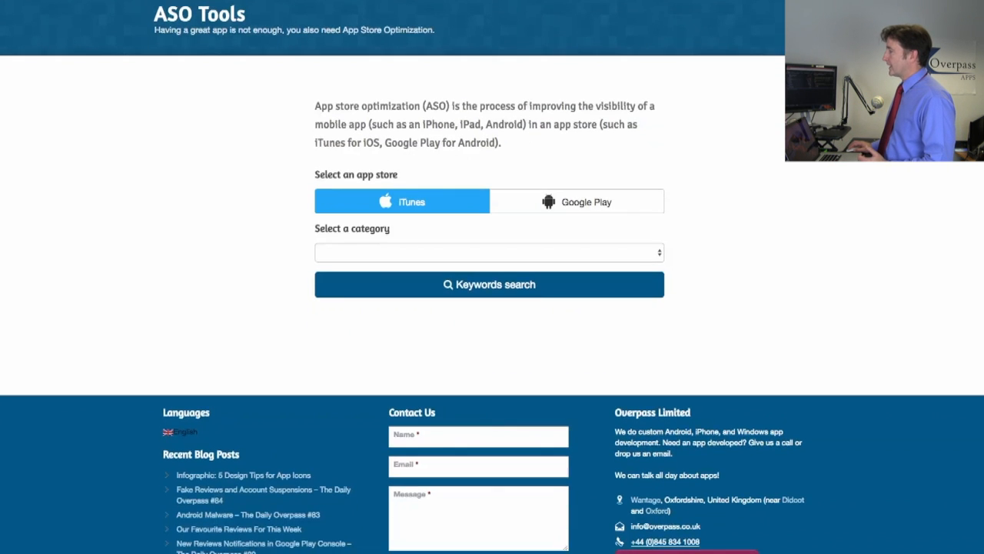
{"action": "left_click", "coordinate": [489, 252]}
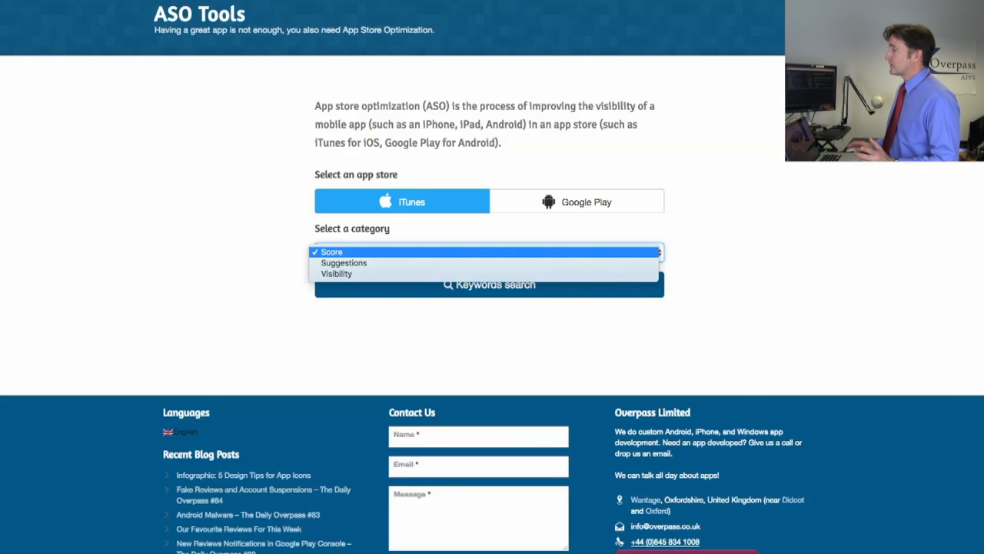
- Get the iTunes keyword Score for 'gems', returning a difficulty of 5.85
{"action": "left_click", "coordinate": [331, 251]}
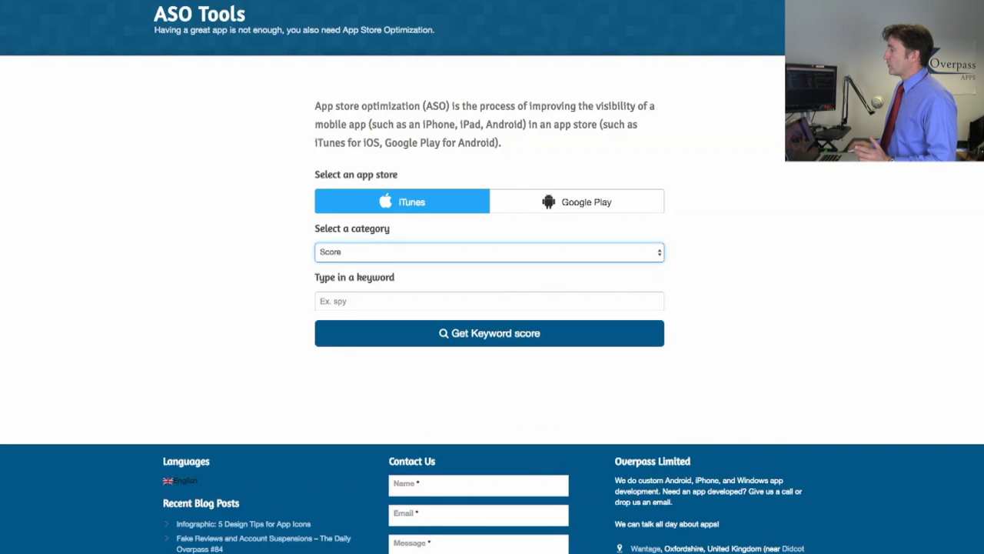
{"action": "left_click", "coordinate": [489, 301]}
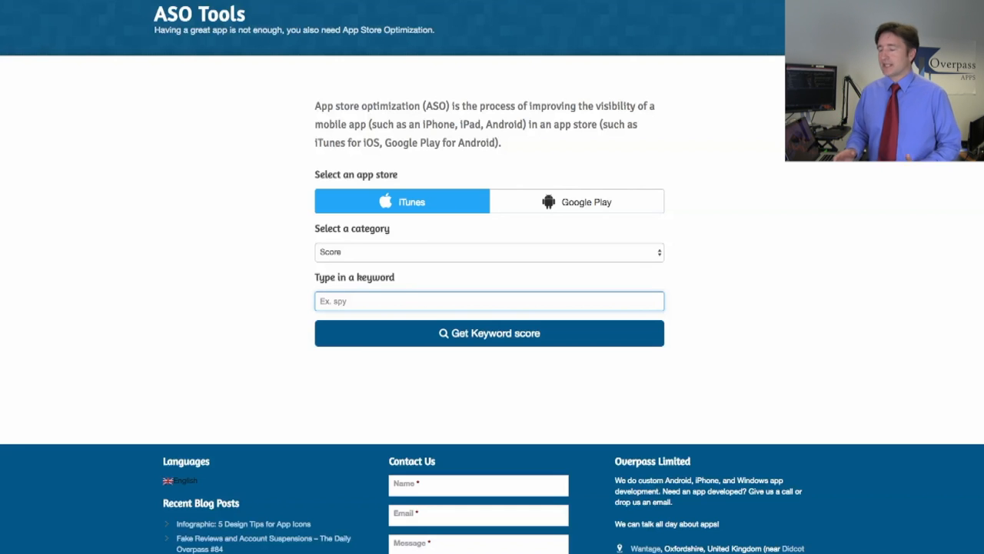
{"action": "type", "text": "ge"}
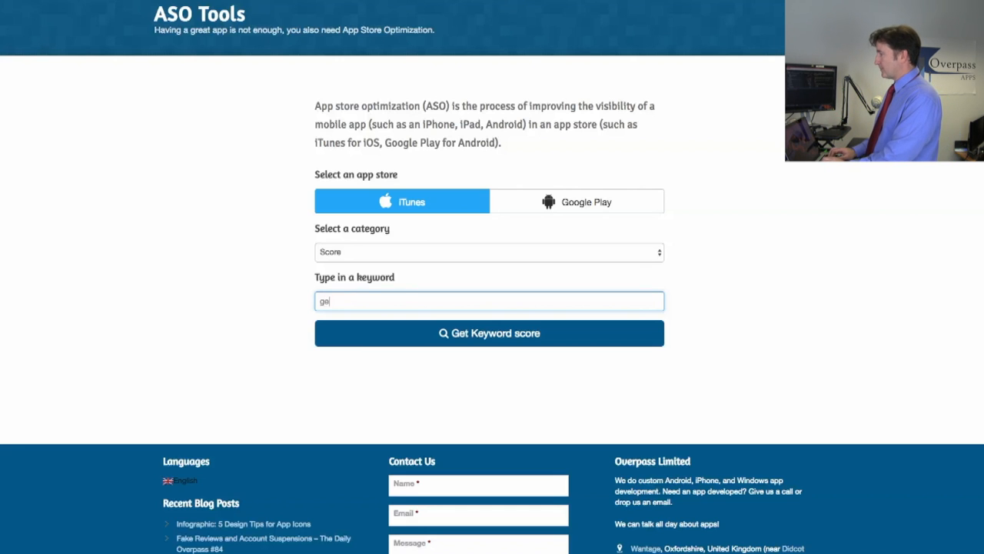
{"action": "left_click", "coordinate": [489, 333]}
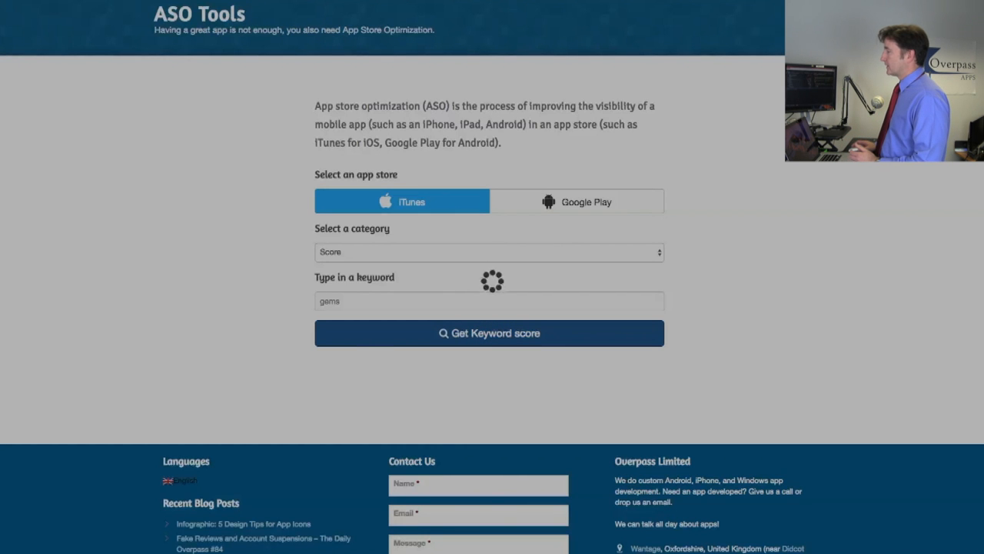
{"action": "left_click", "coordinate": [489, 333]}
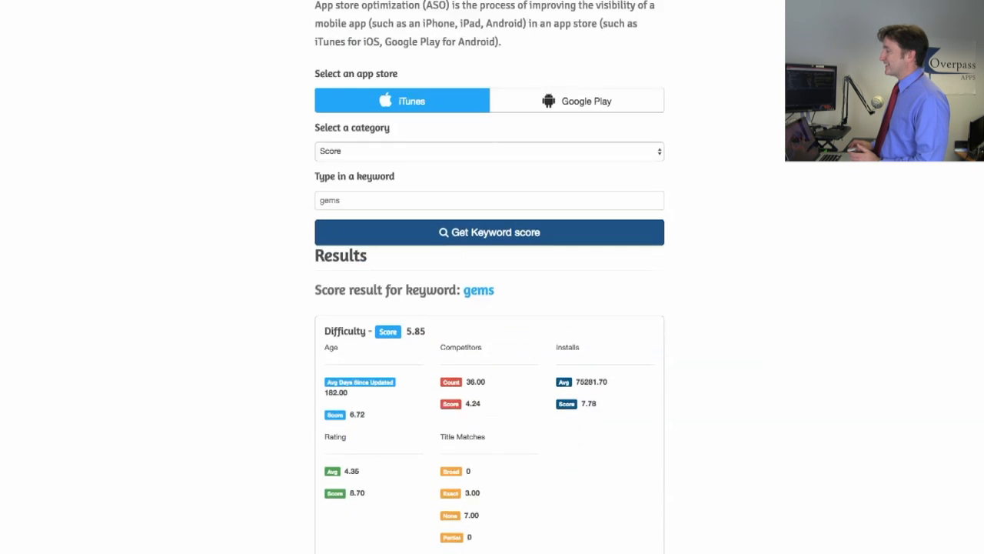
{"action": "scroll", "scroll_direction": "down", "scroll_amount": 3}
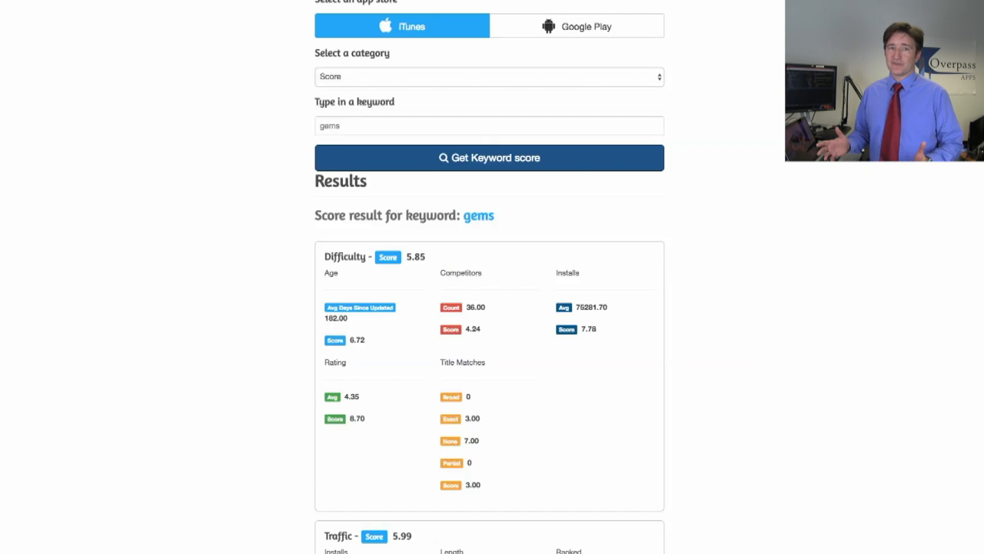
{"action": "scroll", "scroll_direction": "down", "scroll_amount": 3}
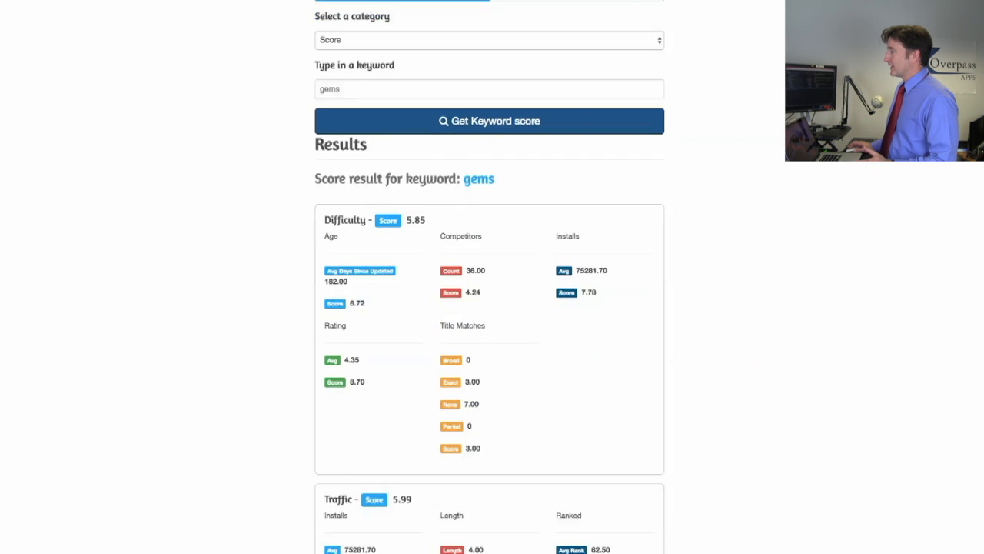
{"action": "scroll", "scroll_direction": "down", "scroll_amount": 3}
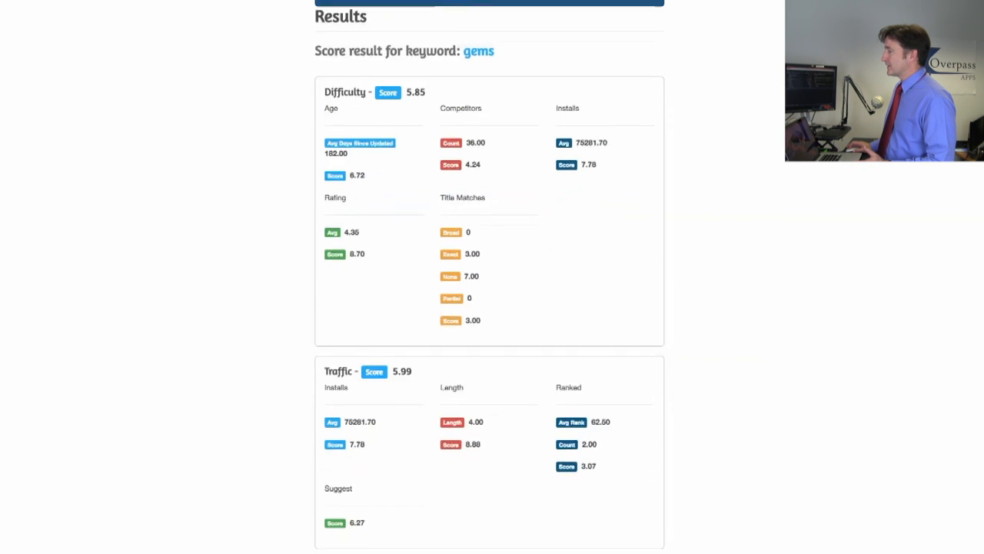
{"action": "scroll", "scroll_direction": "down", "scroll_amount": 3}
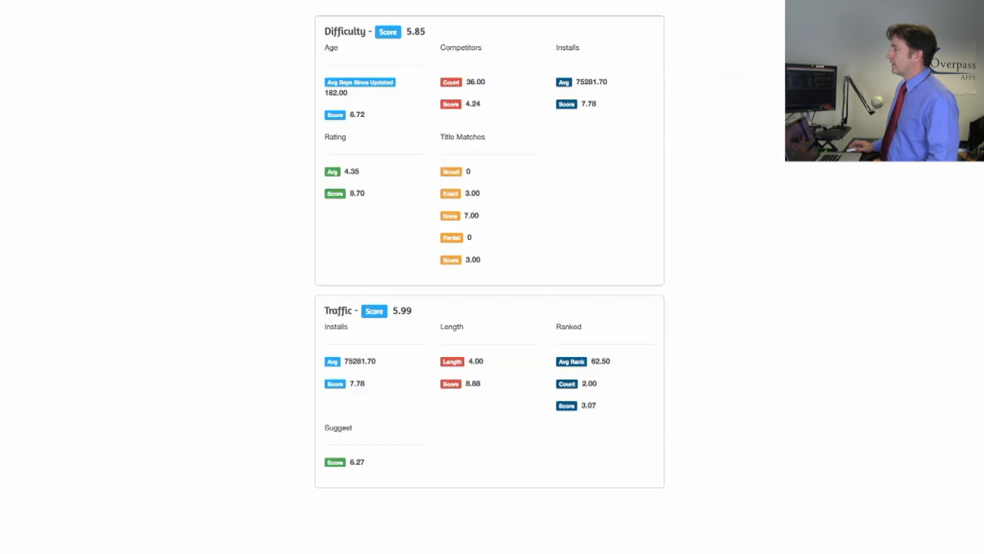
{"action": "scroll", "scroll_direction": "up", "scroll_amount": 3}
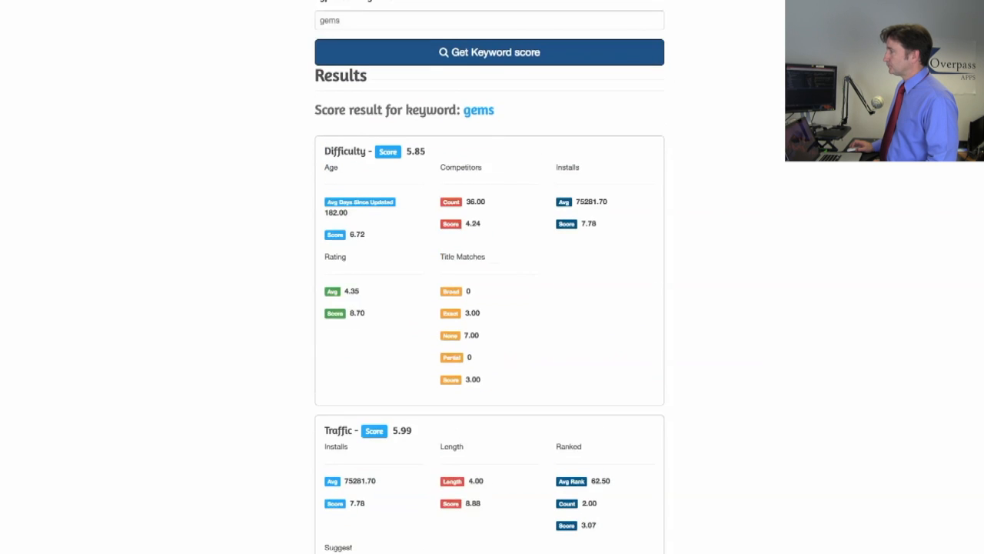
{"action": "scroll", "scroll_direction": "up", "scroll_amount": 3}
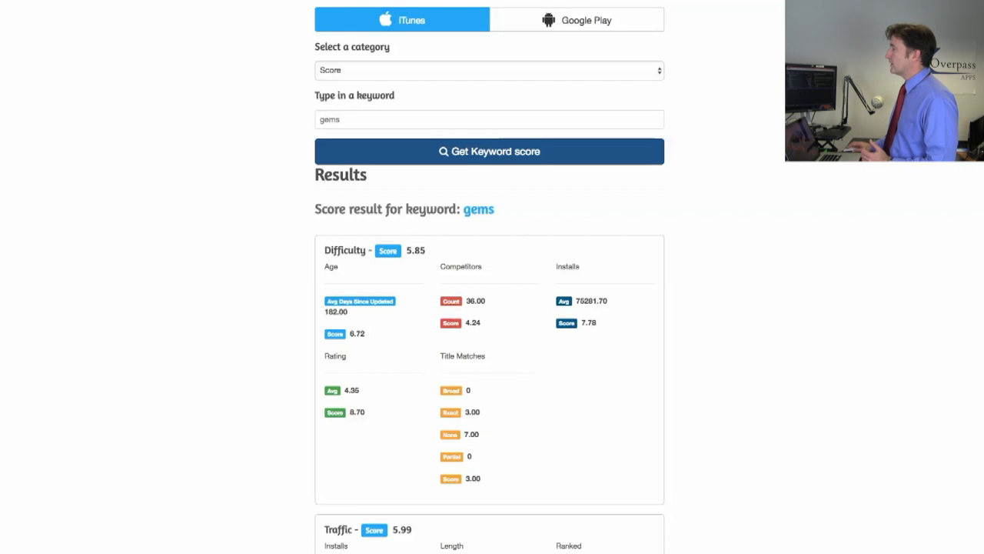
- Switch to the Suggestions tool and enter the app Ear Spy: Super Hearing
{"action": "left_click", "coordinate": [489, 70]}
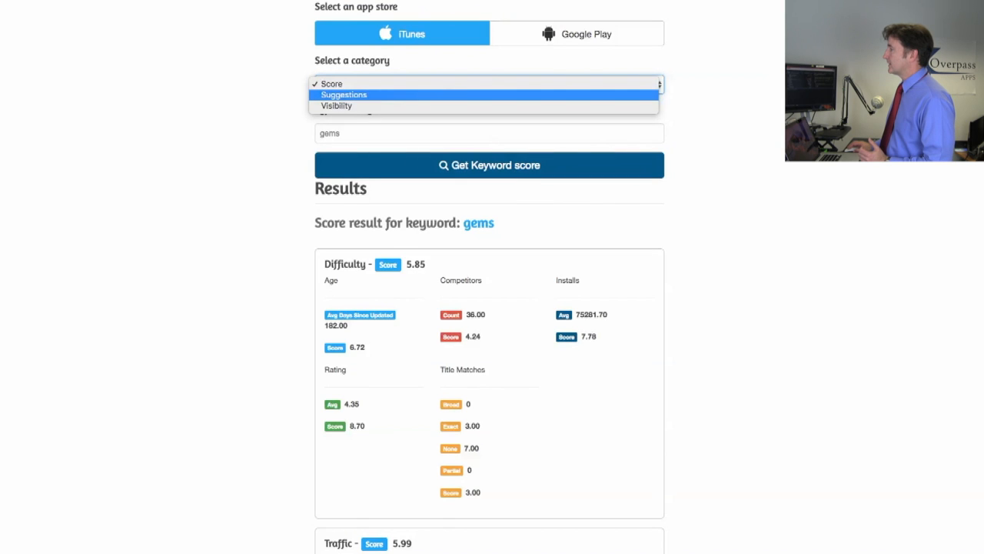
{"action": "left_click", "coordinate": [343, 94]}
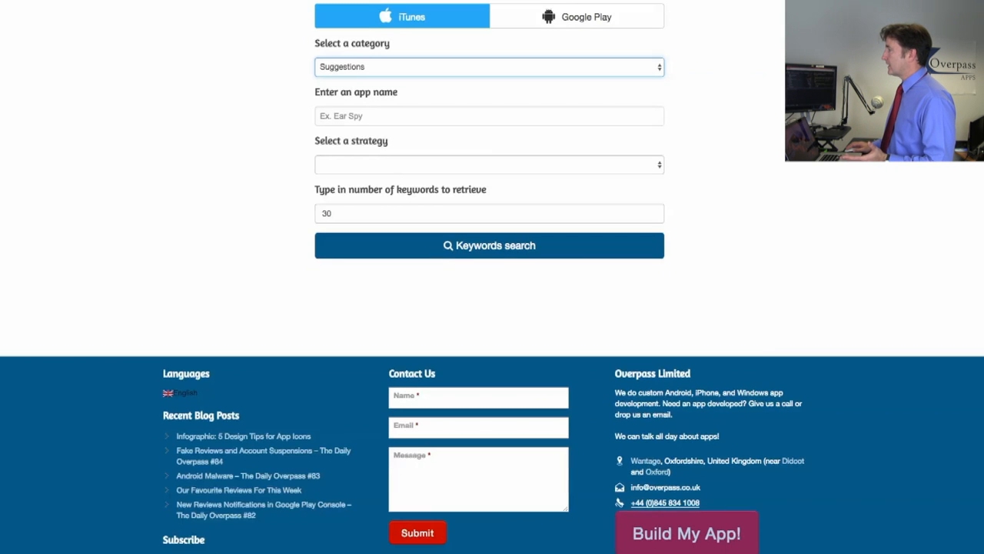
{"action": "left_click", "coordinate": [489, 115]}
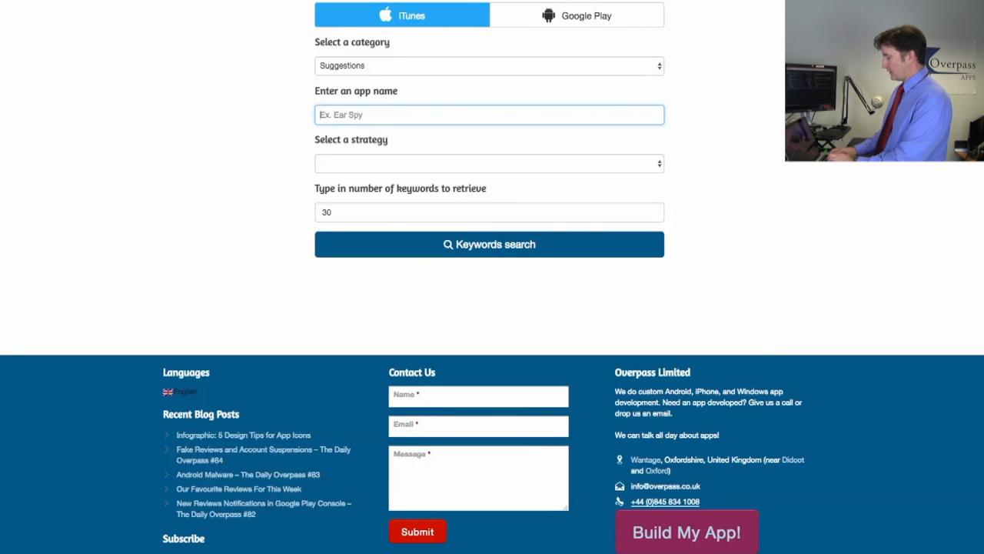
{"action": "type", "text": "ear spy"}
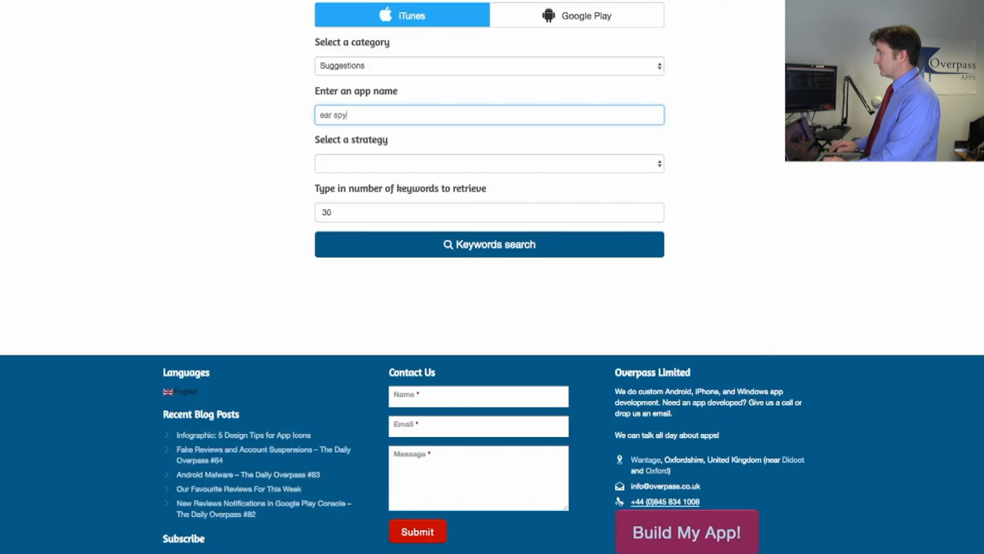
{"action": "type", "text": "Ear Spy: Super Hearing"}
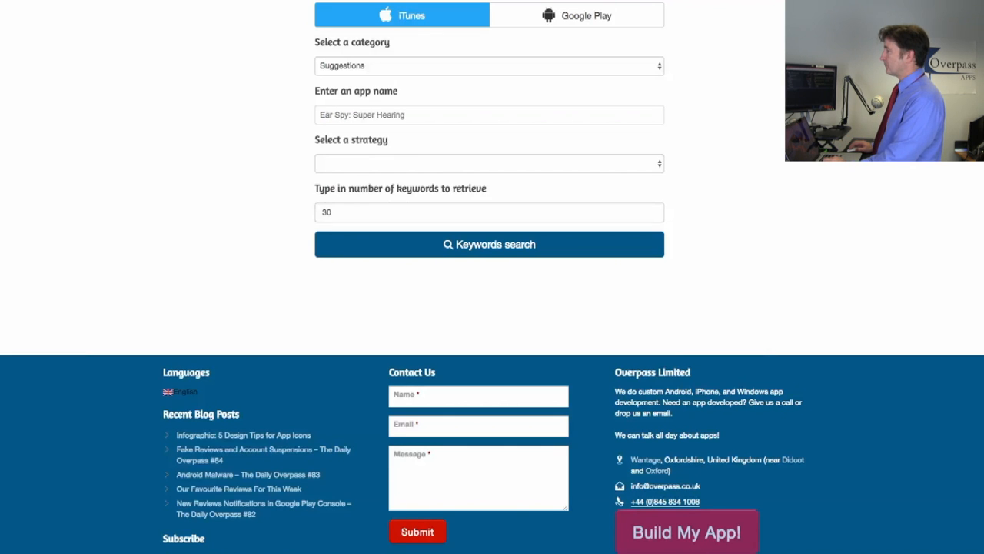
{"action": "left_click", "coordinate": [489, 163]}
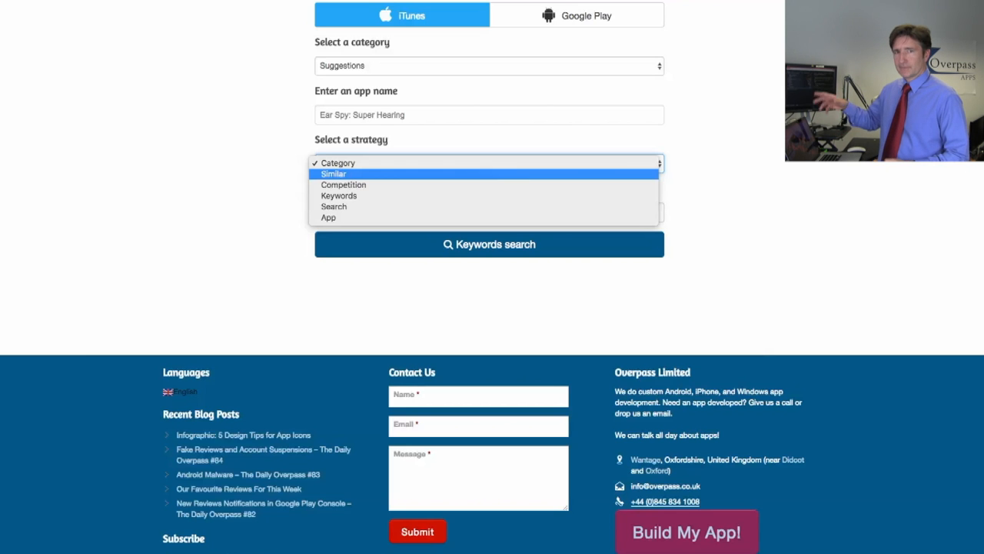
{"action": "mouse_move", "coordinate": [343, 184]}
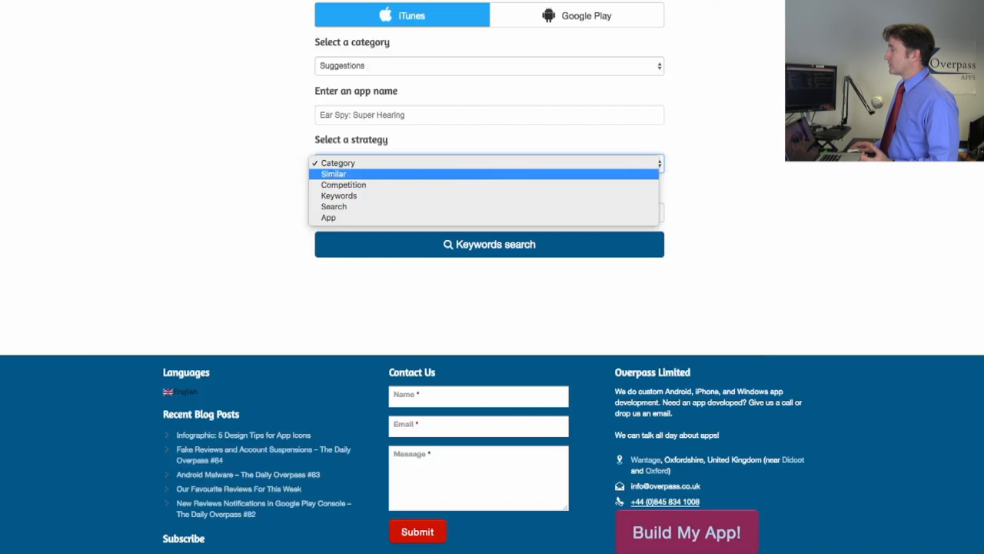
- Run a Similar-strategy suggestion search for Ear Spy, listing 30 keywords
{"action": "left_click", "coordinate": [333, 173]}
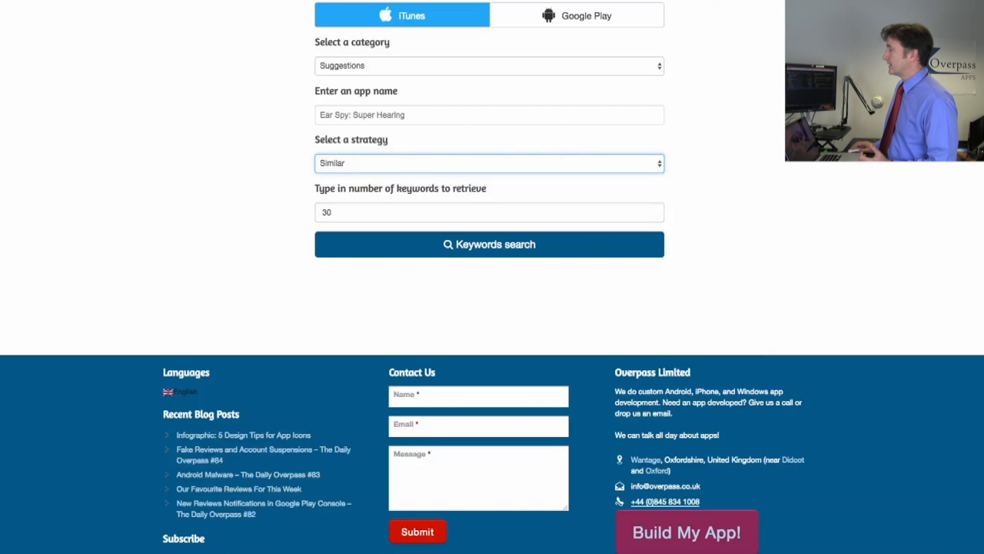
{"action": "left_click", "coordinate": [489, 244]}
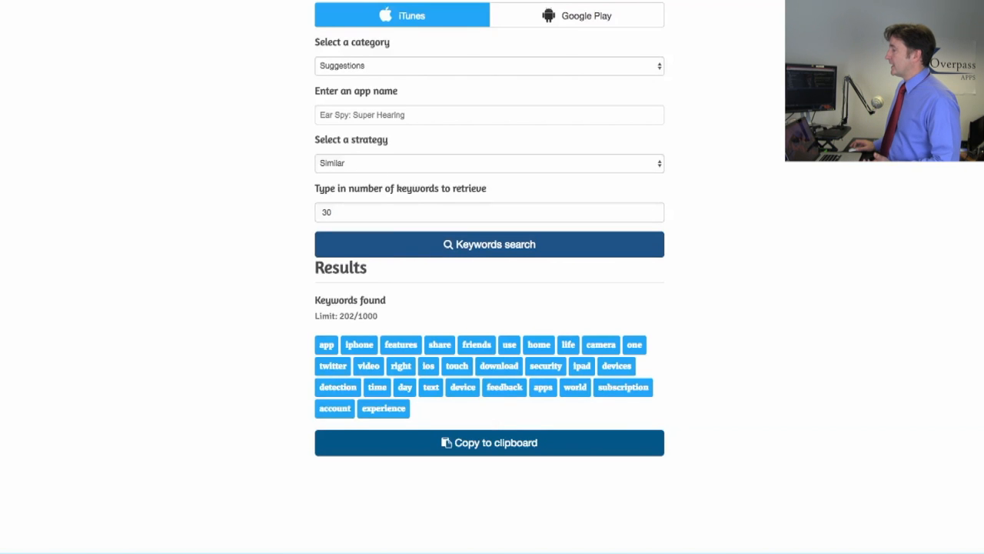
{"action": "scroll", "scroll_direction": "down", "scroll_amount": 3}
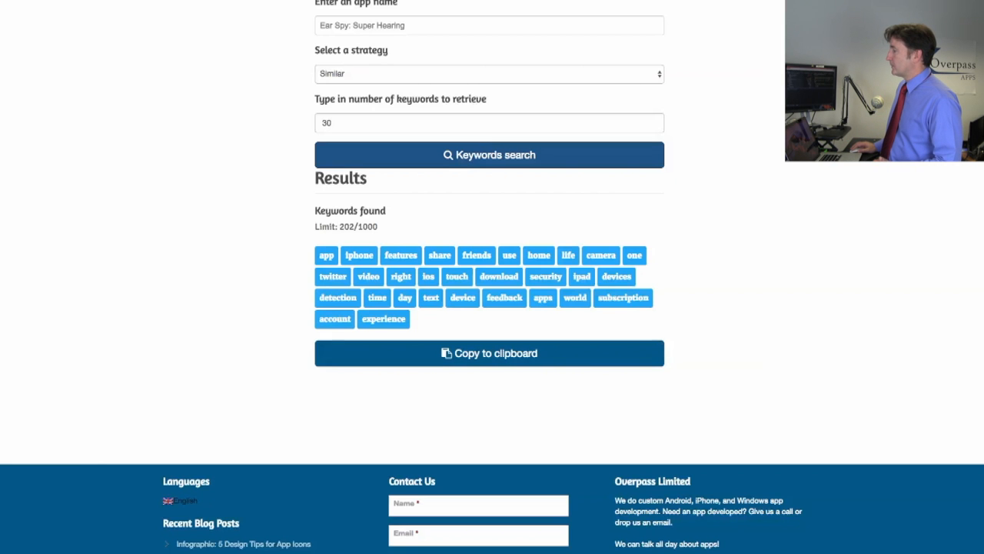
{"action": "left_click", "coordinate": [377, 297]}
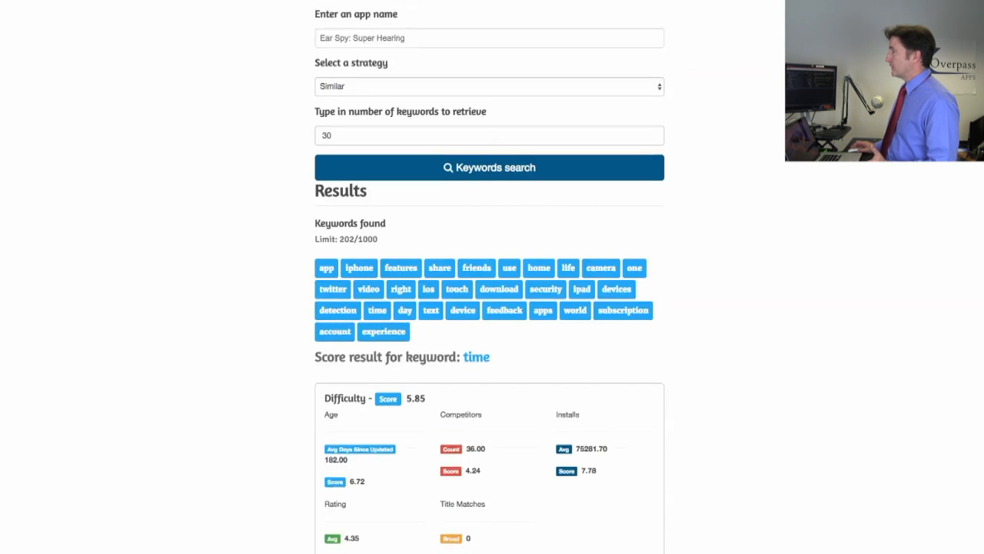
{"action": "scroll", "scroll_direction": "up", "scroll_amount": 3}
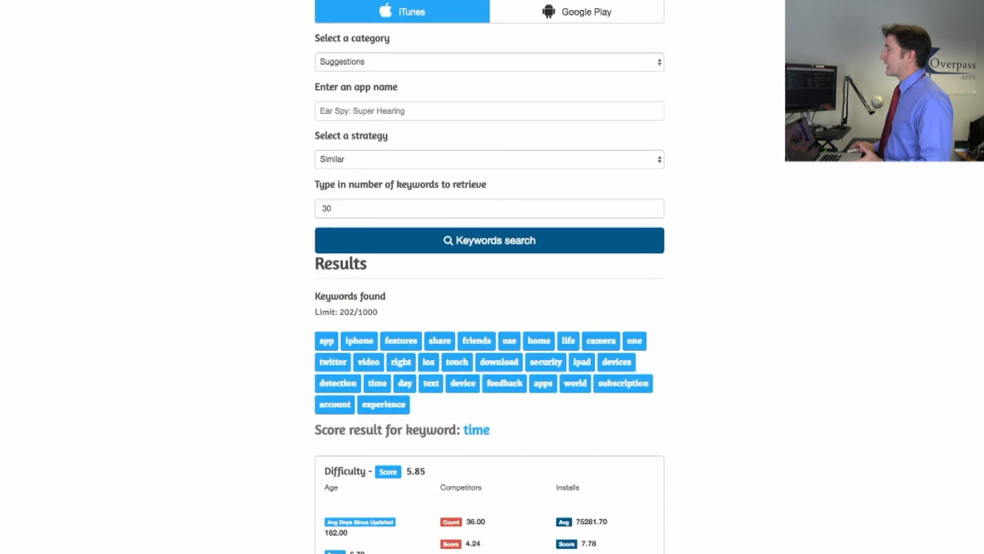
{"action": "left_click", "coordinate": [489, 159]}
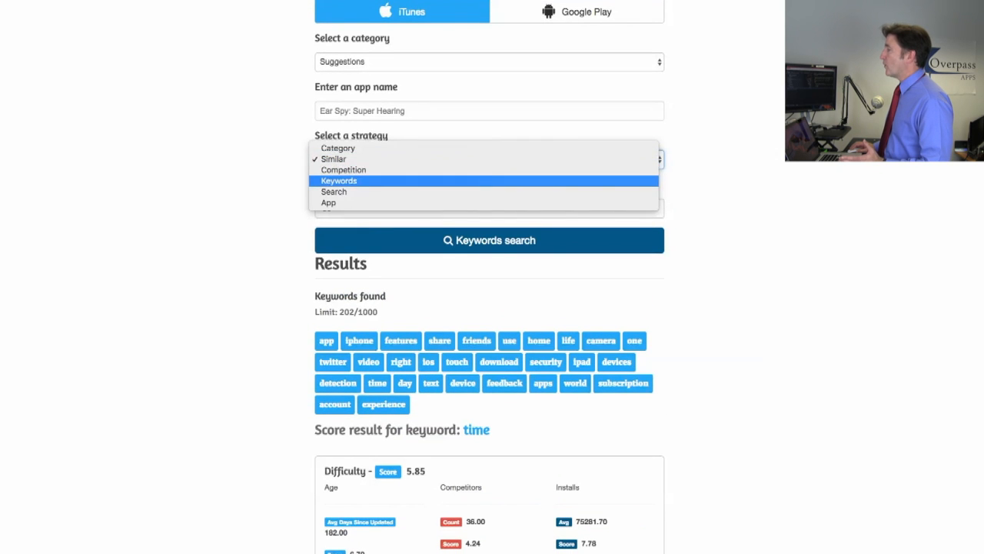
- Start a Keywords-strategy search with seeds 'gems' and 'chinese' for 50 keywords
{"action": "left_click", "coordinate": [339, 180]}
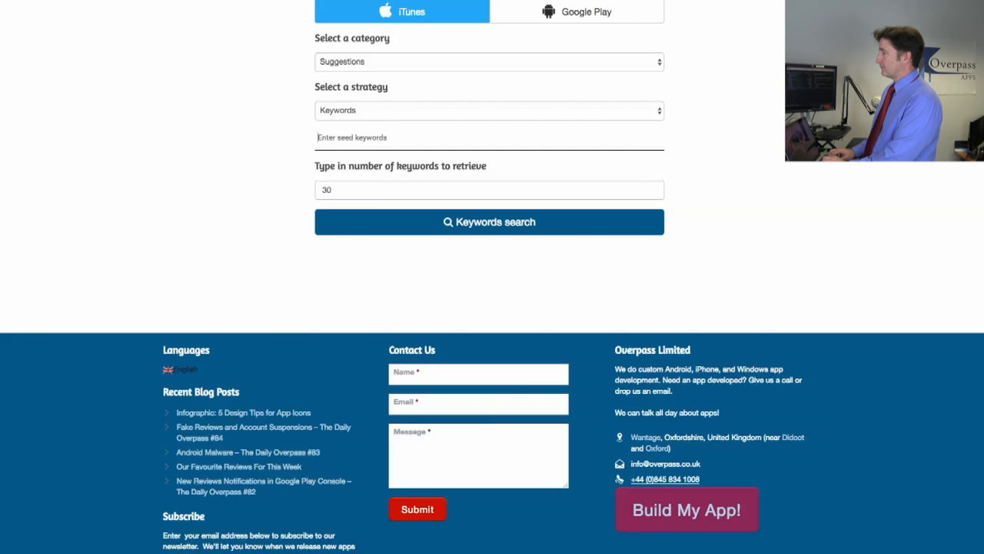
{"action": "type", "text": "gems"}
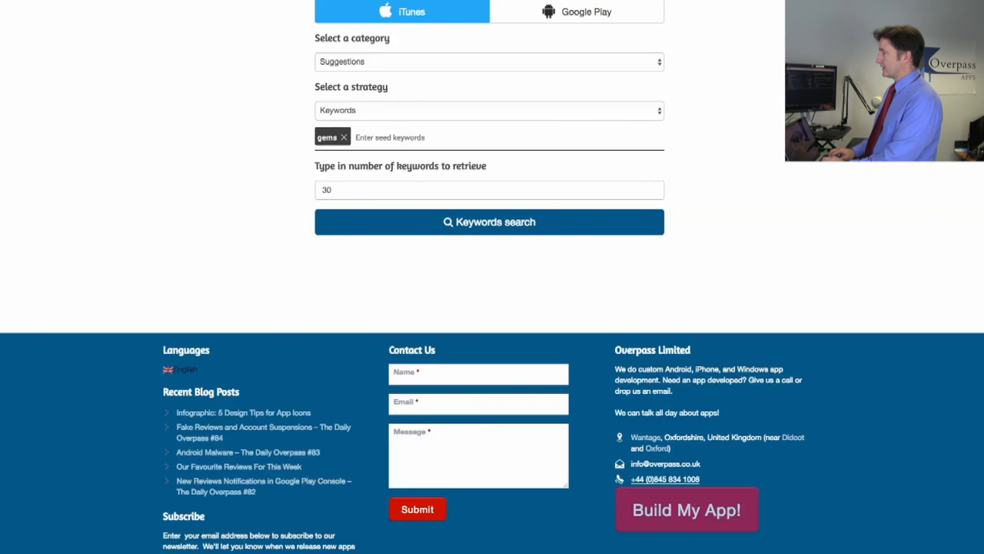
{"action": "type", "text": "chinese"}
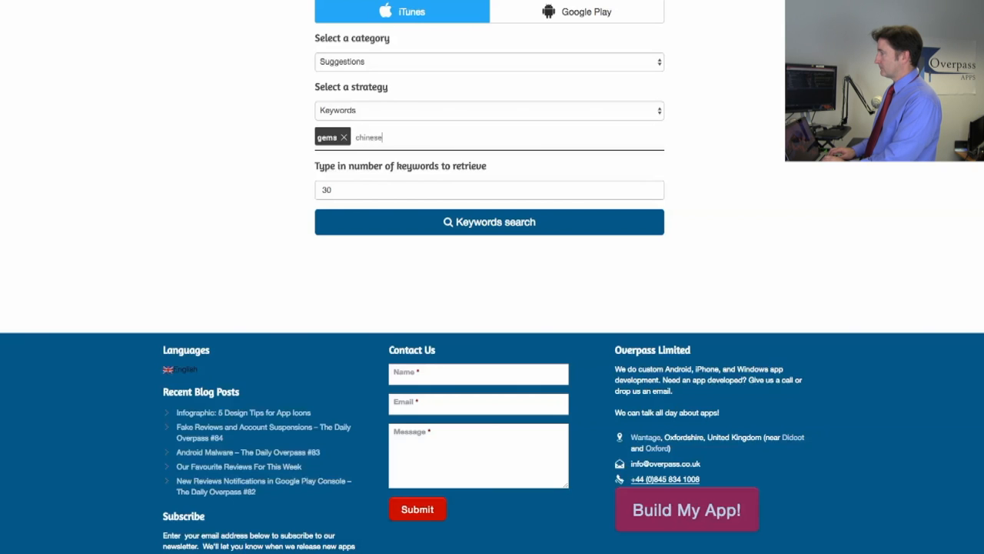
{"action": "key", "text": "Return"}
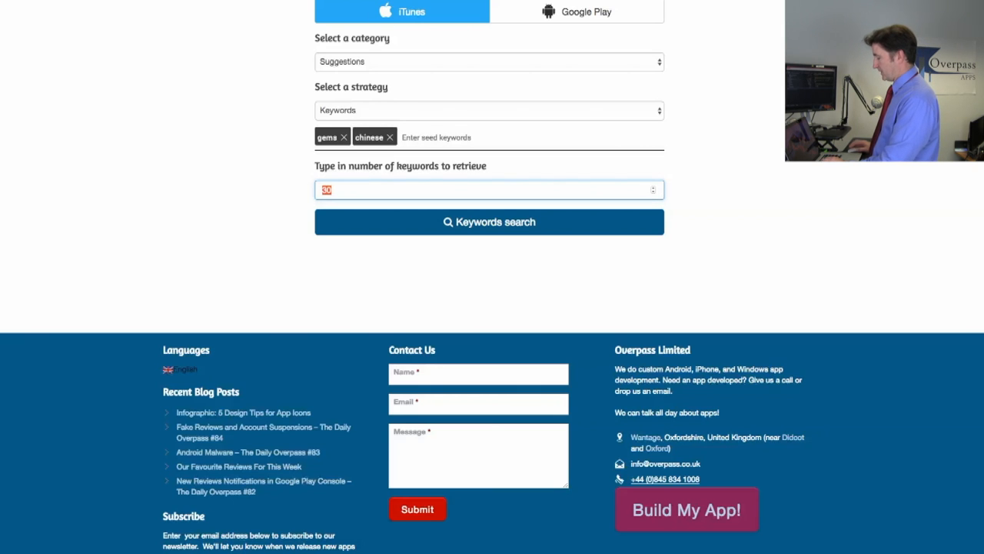
{"action": "left_click", "coordinate": [489, 222]}
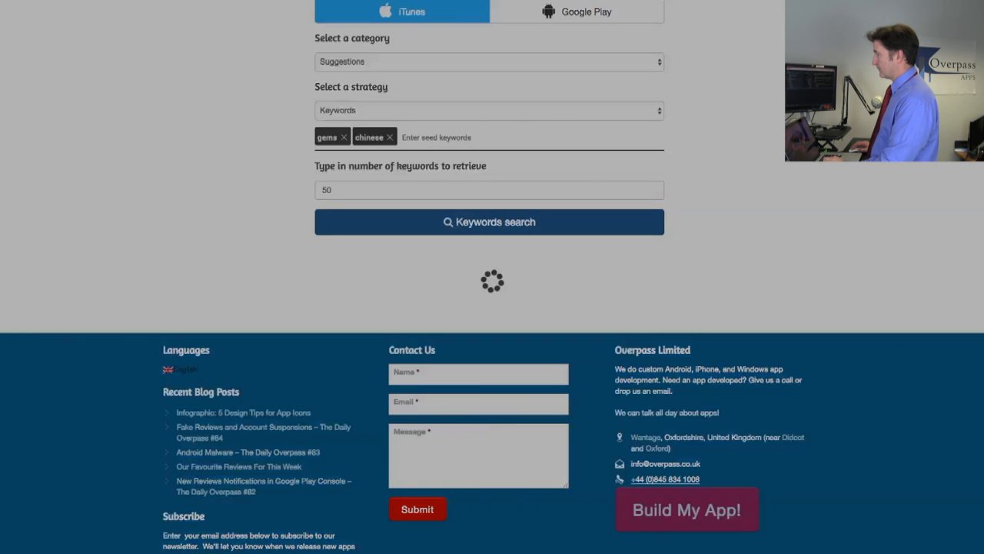
- Drop the 'gems' seed and rerun, giving chinese-only suggestions like takeout and tacos
{"action": "left_click", "coordinate": [489, 221]}
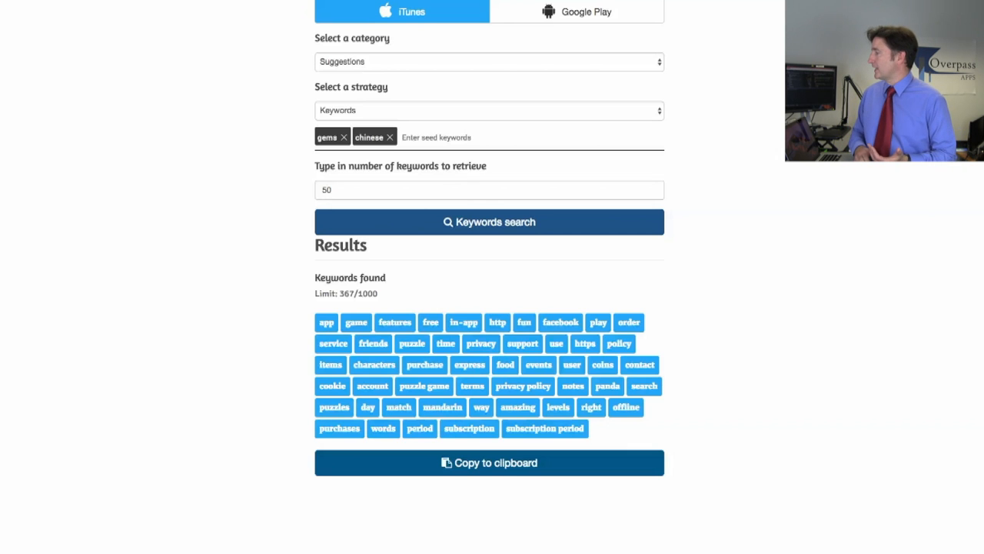
{"action": "scroll", "scroll_direction": "down", "scroll_amount": 3}
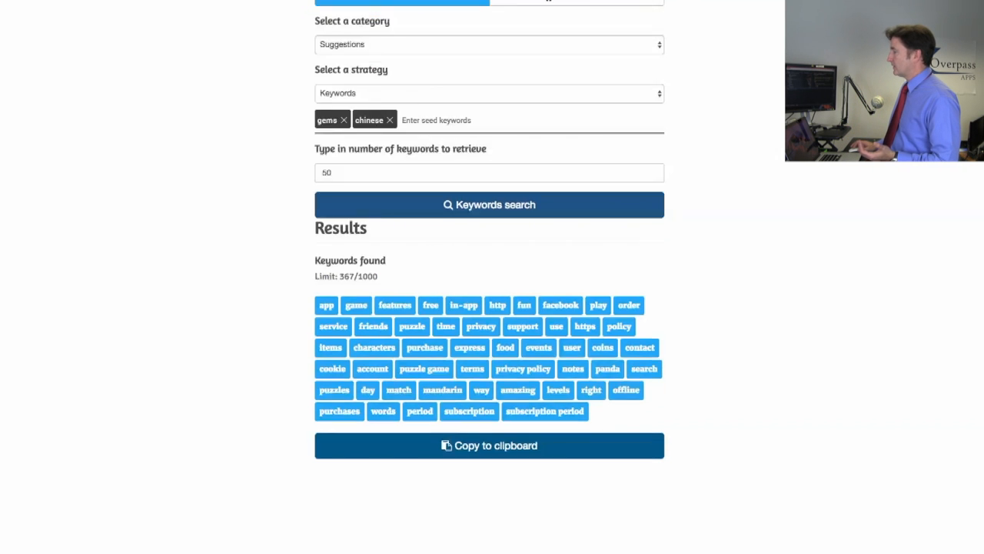
{"action": "scroll", "scroll_direction": "down", "scroll_amount": 3}
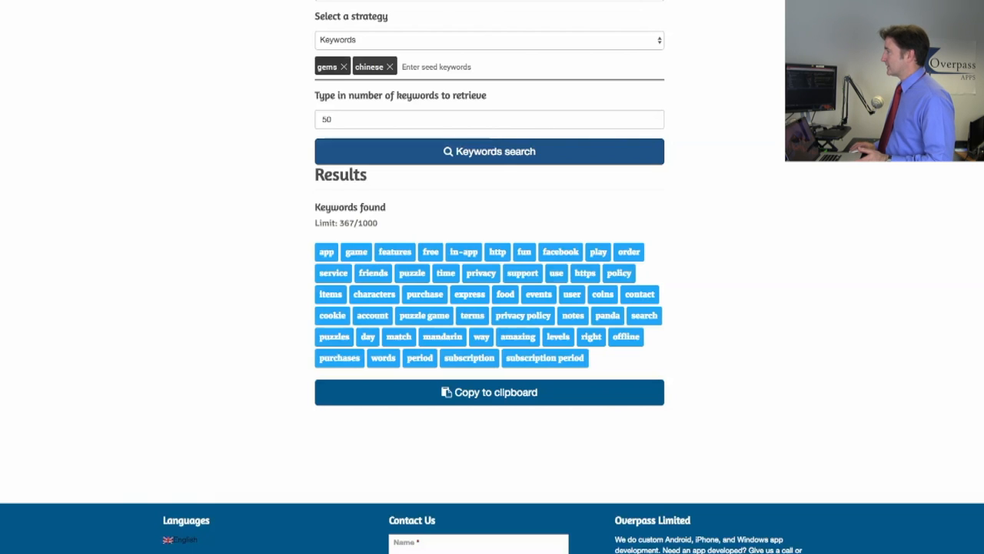
{"action": "left_click", "coordinate": [344, 66]}
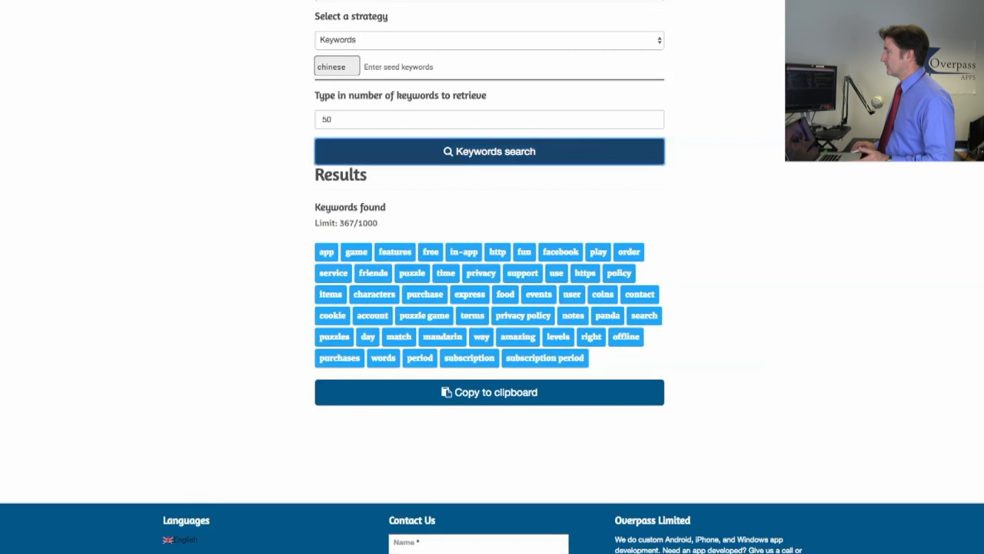
{"action": "left_click", "coordinate": [489, 151]}
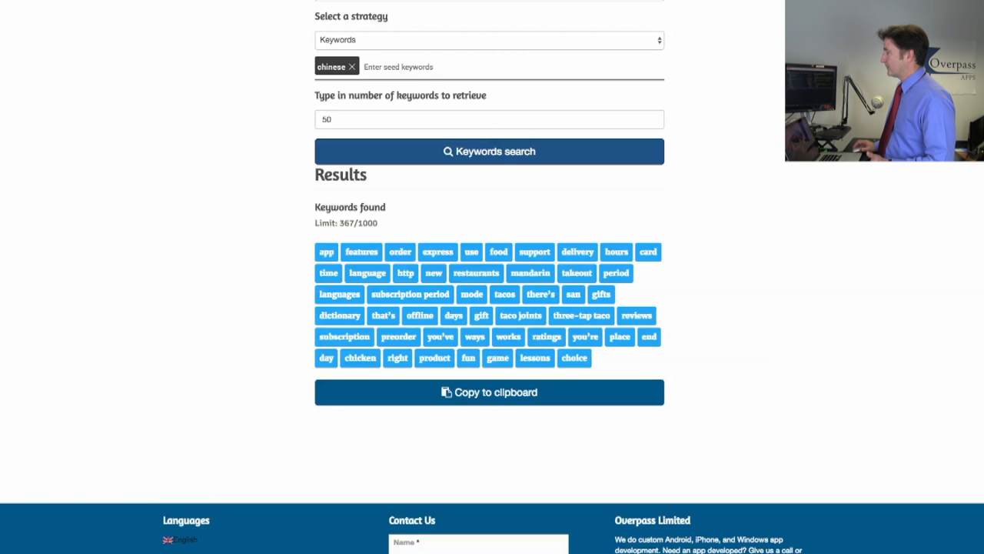
{"action": "scroll", "scroll_direction": "up", "scroll_amount": 3}
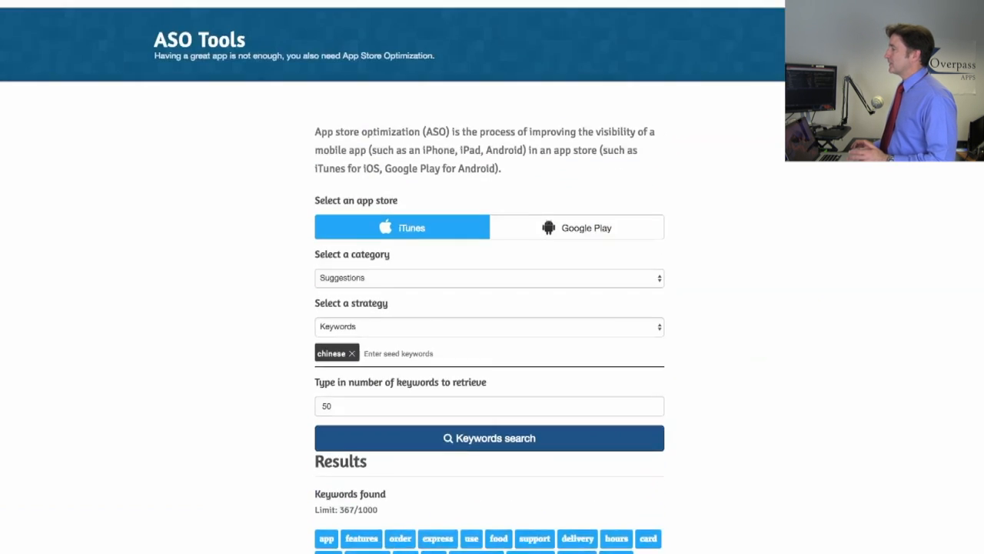
- Check iTunes Visibility for Ear Spy: Super Hearing: category score 0, 'ear spy' ranked 1
{"action": "left_click", "coordinate": [489, 278]}
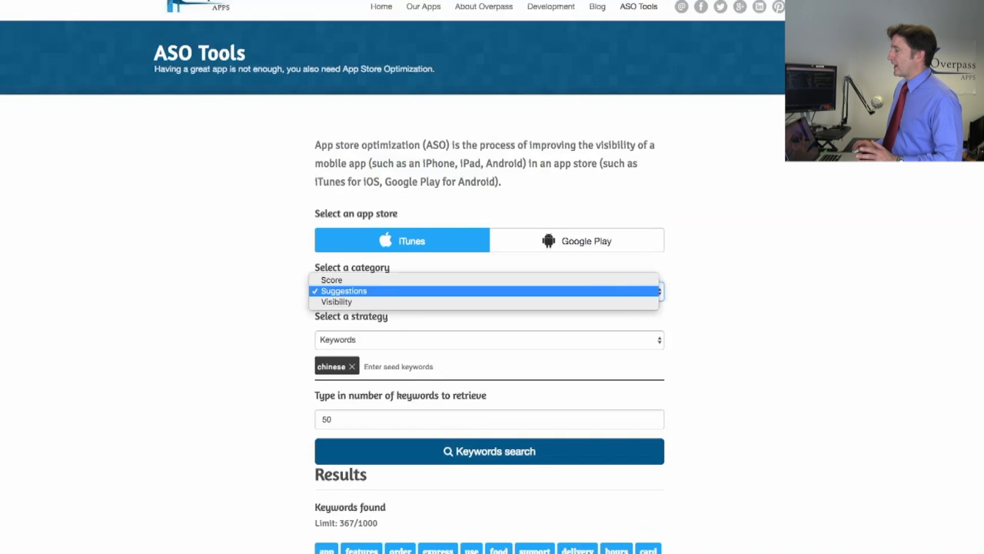
{"action": "left_click", "coordinate": [336, 301]}
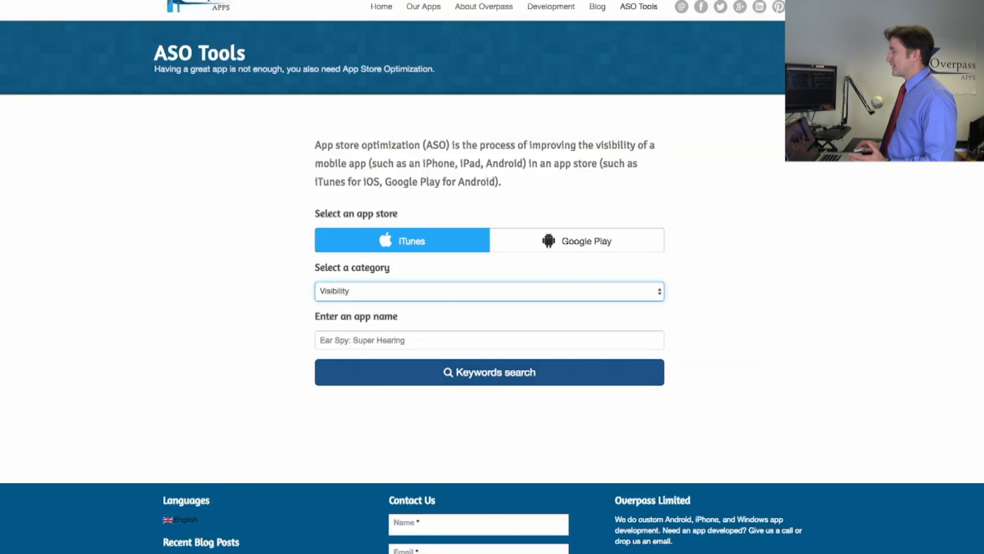
{"action": "scroll", "scroll_direction": "down", "scroll_amount": 3}
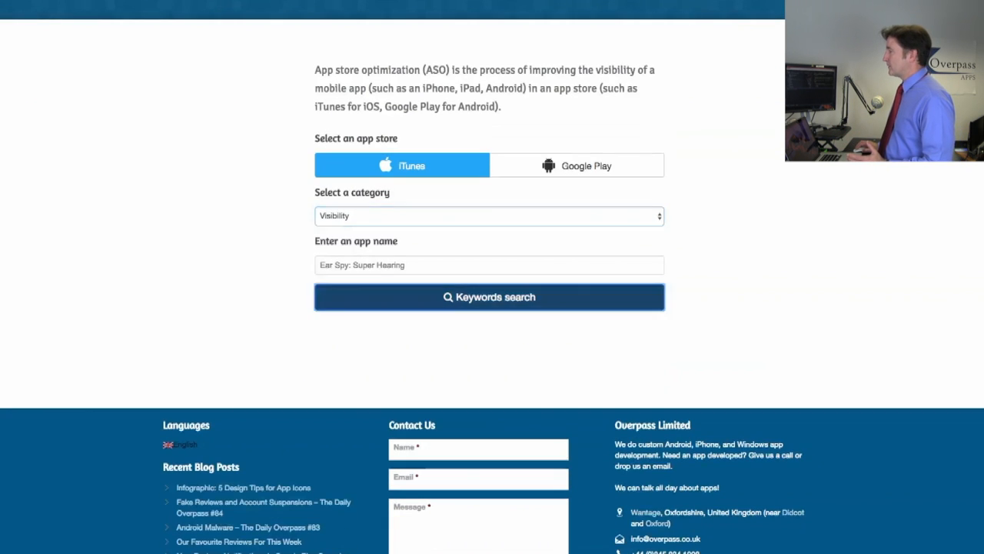
{"action": "left_click", "coordinate": [489, 297]}
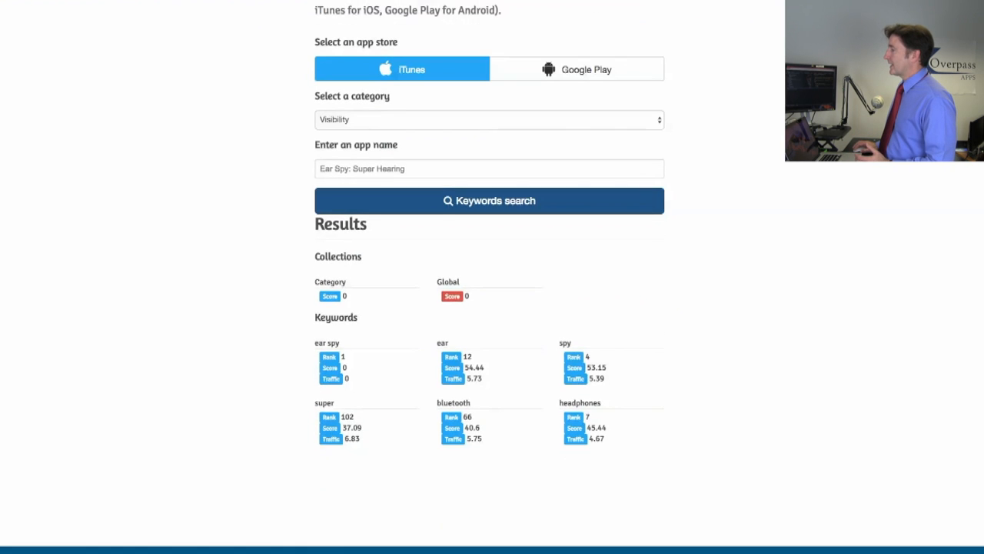
{"action": "scroll", "scroll_direction": "down", "scroll_amount": 3}
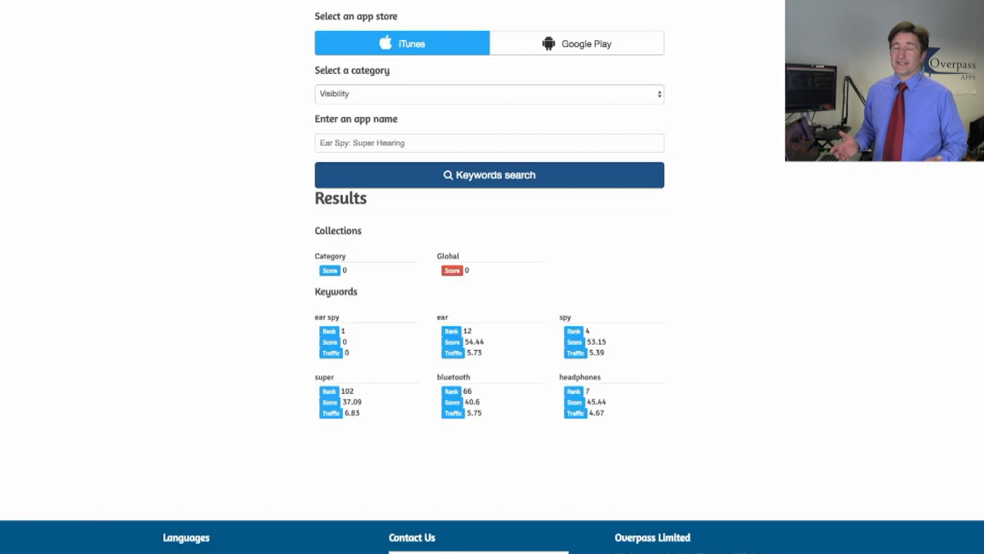
{"action": "scroll", "scroll_direction": "down", "scroll_amount": 3}
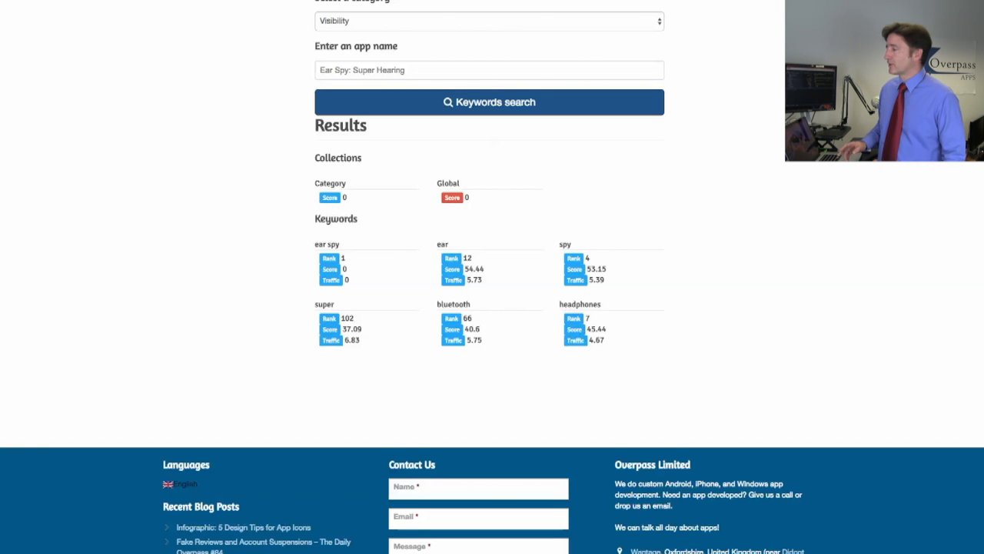
{"action": "scroll", "scroll_direction": "down", "scroll_amount": 3}
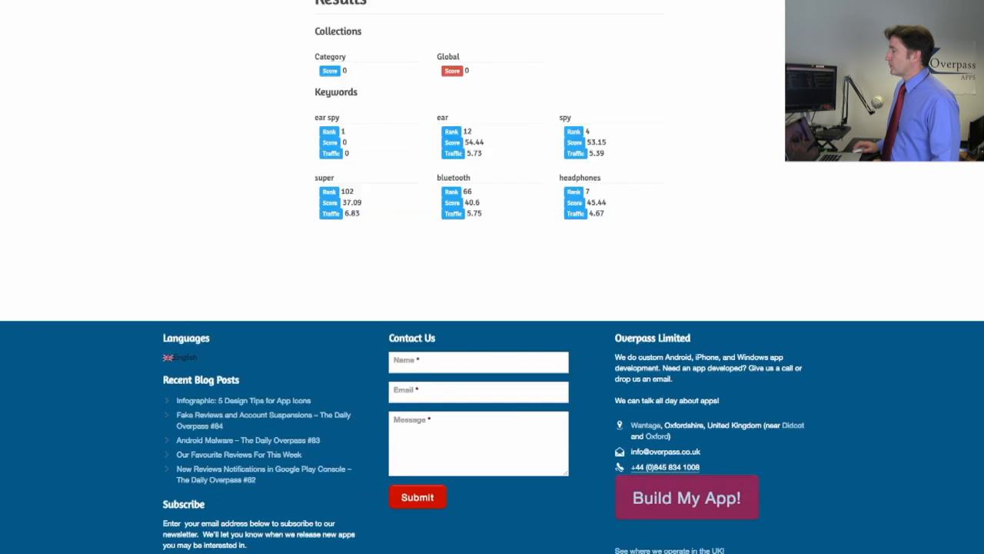
{"action": "scroll", "scroll_direction": "up", "scroll_amount": 3}
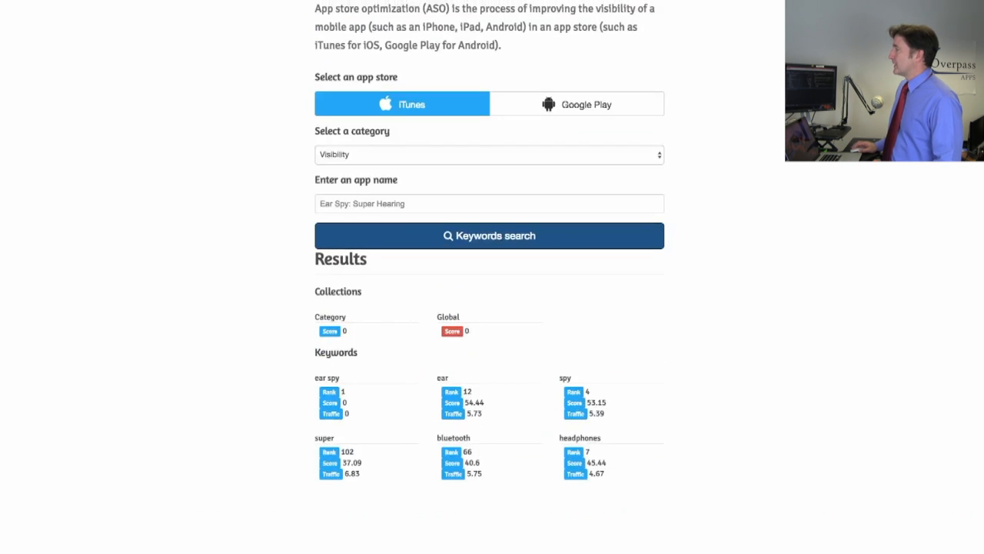
- Check Google Play visibility for Ear Spy: Super Hearing: category score 95.5, 'ear spy' ranked 1
{"action": "left_click", "coordinate": [576, 103]}
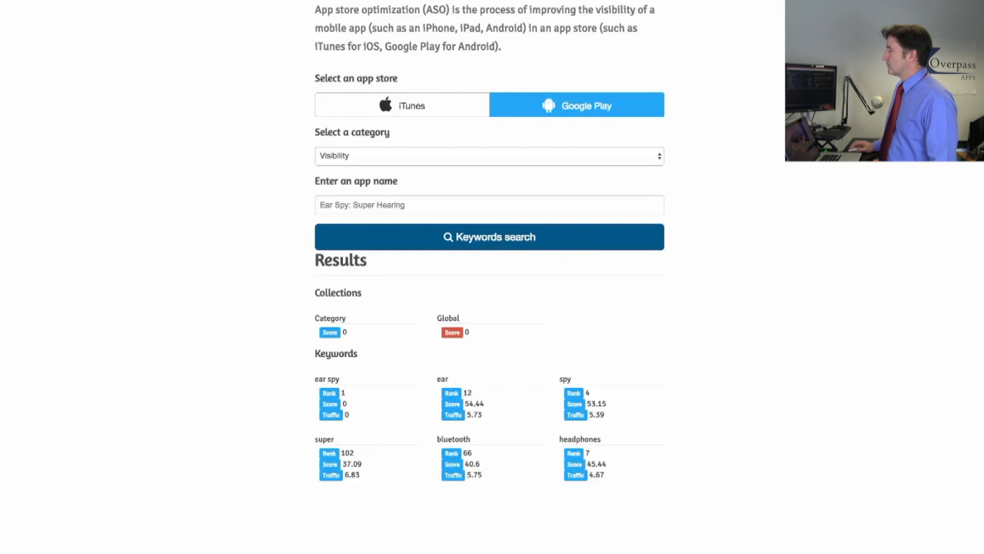
{"action": "left_click", "coordinate": [489, 155]}
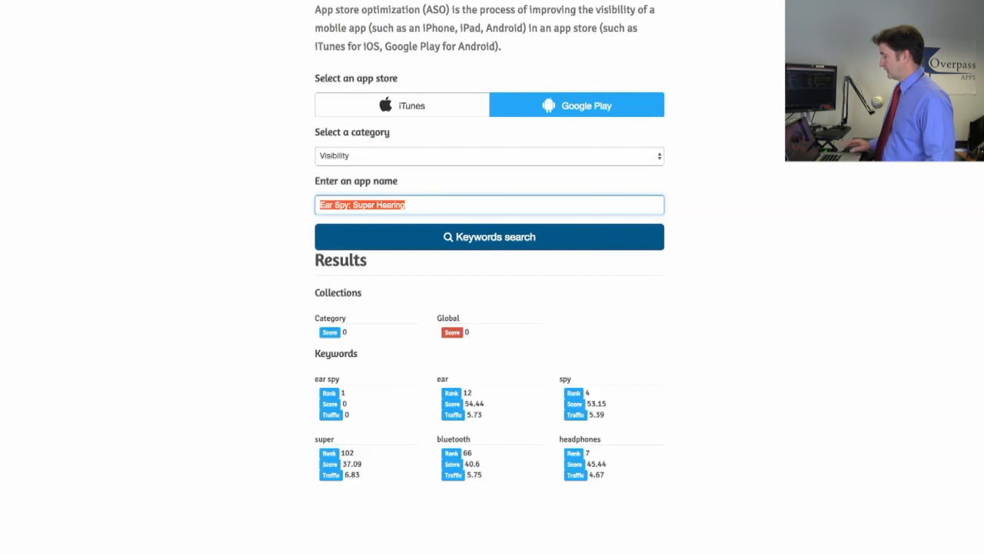
{"action": "type", "text": "ear spy"}
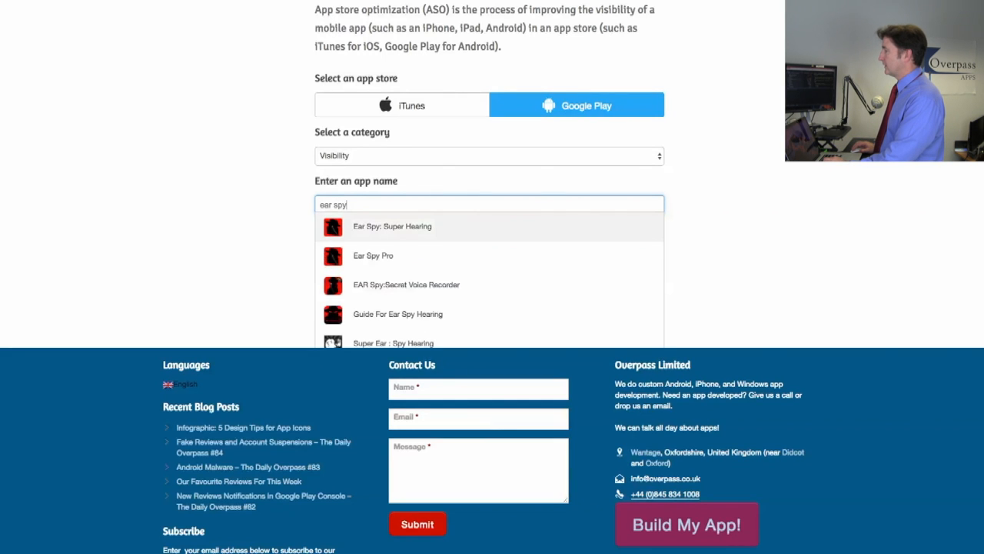
{"action": "left_click", "coordinate": [392, 226]}
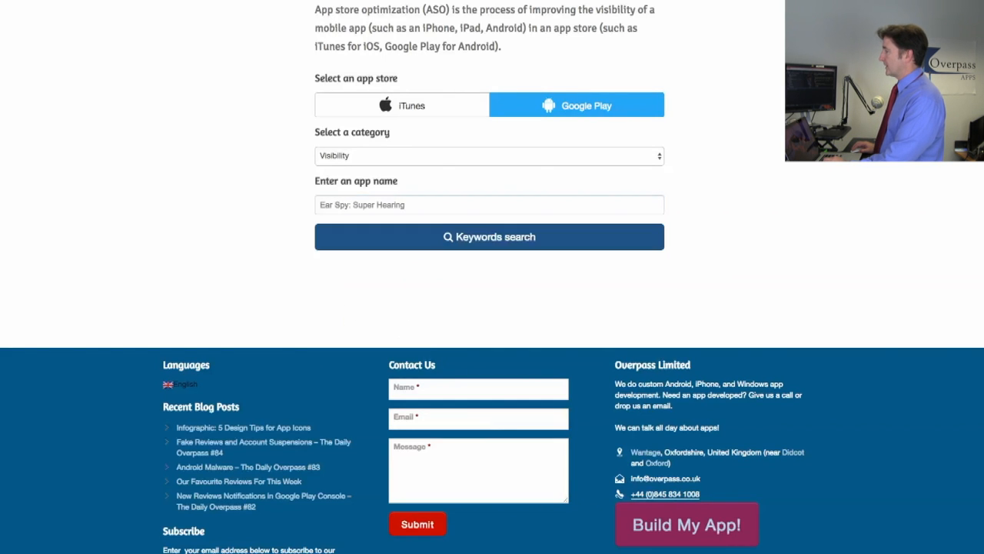
{"action": "left_click", "coordinate": [489, 236]}
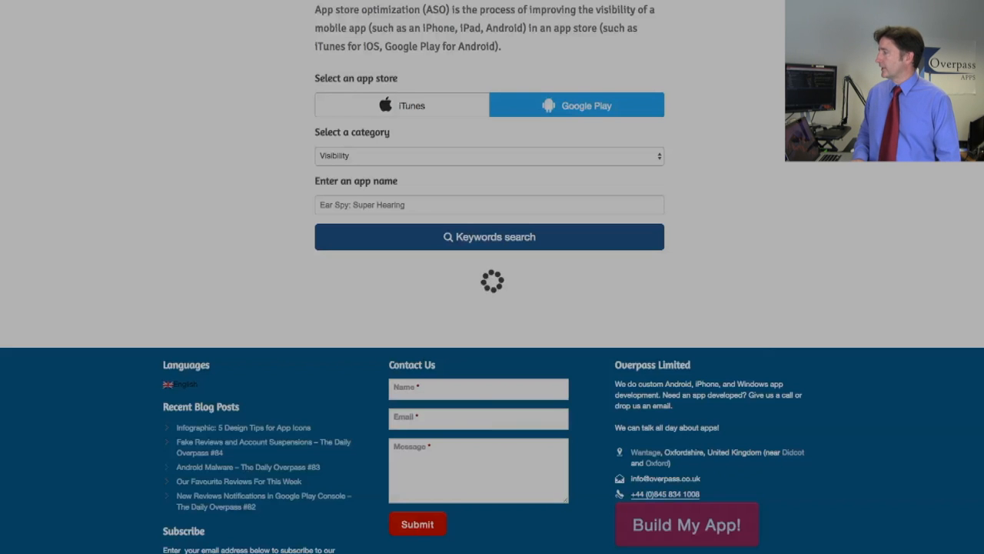
{"action": "left_click", "coordinate": [489, 237]}
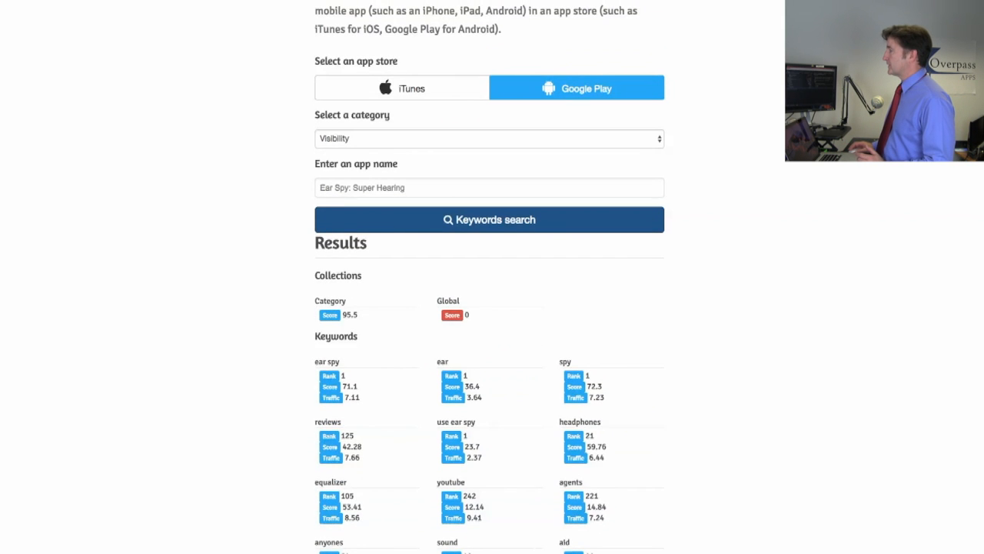
{"action": "scroll", "scroll_direction": "down", "scroll_amount": 3}
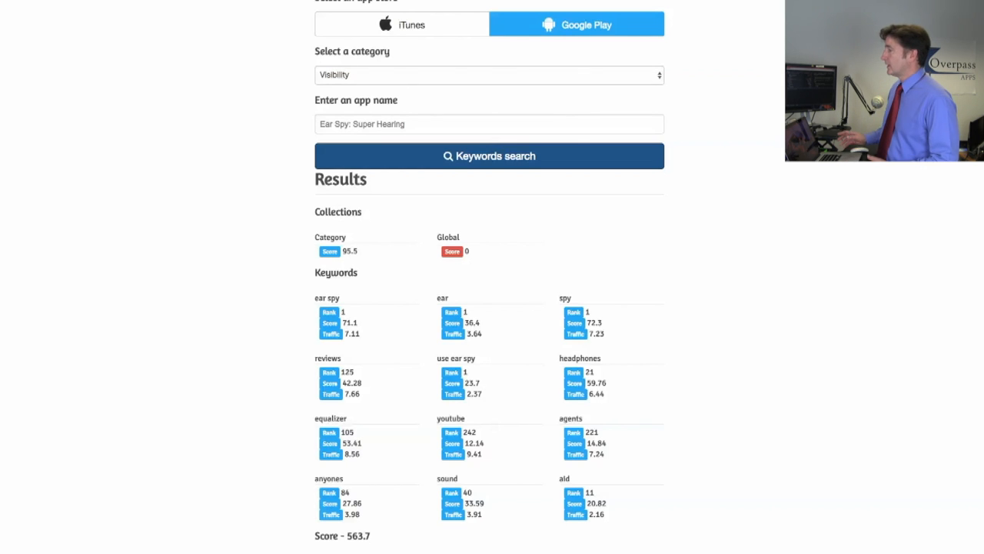
{"action": "scroll", "scroll_direction": "down", "scroll_amount": 3}
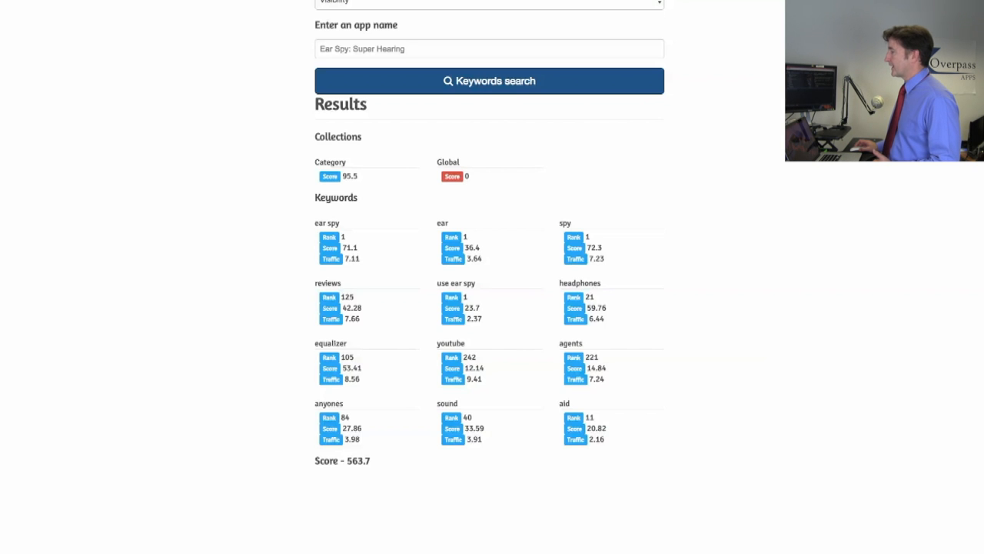
{"action": "scroll", "scroll_direction": "up", "scroll_amount": 3}
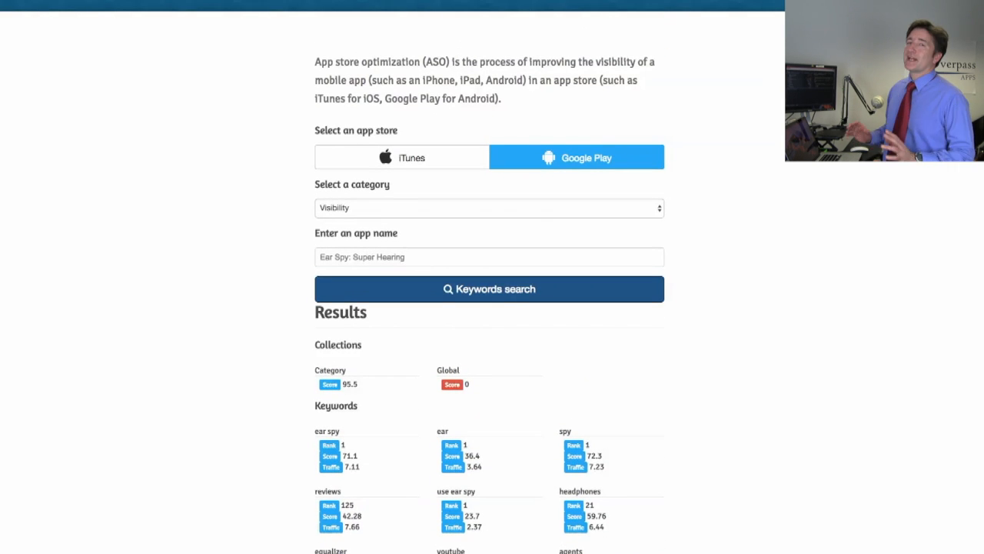